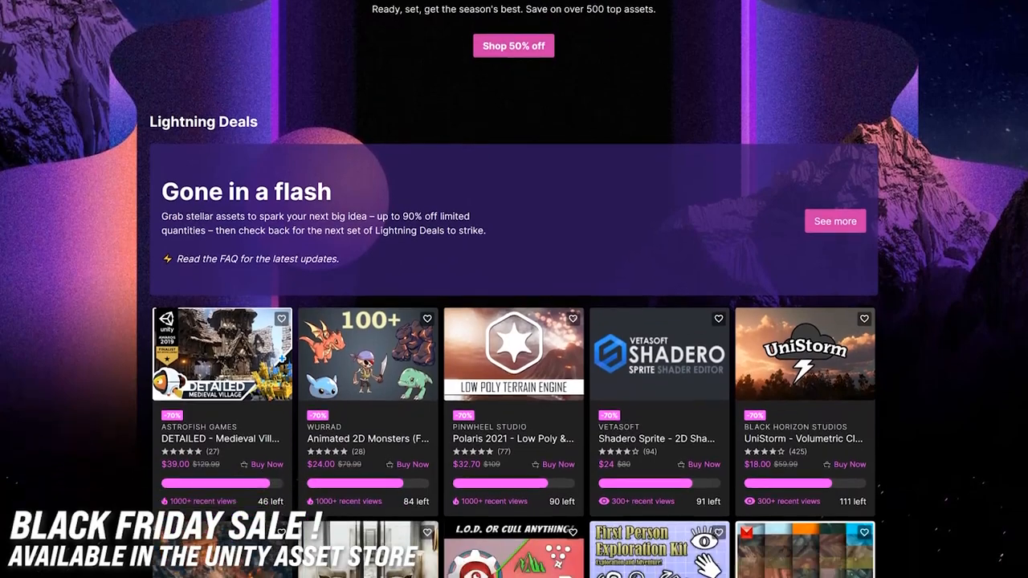
- Search 'sha' and open Freya Holmér's Shapes asset page with its showcase video playing
scroll("down", 3)
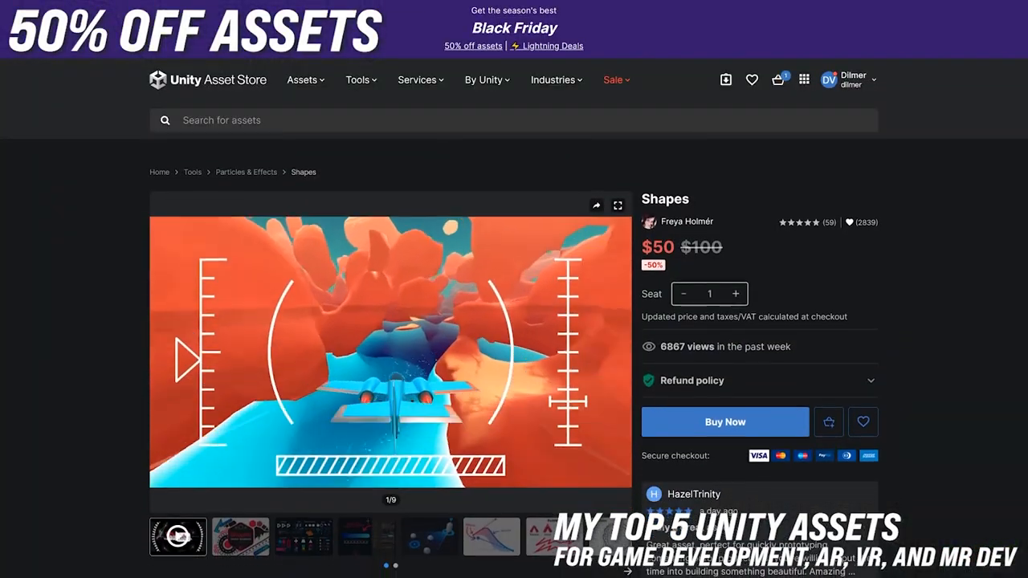
scroll("down", 3)
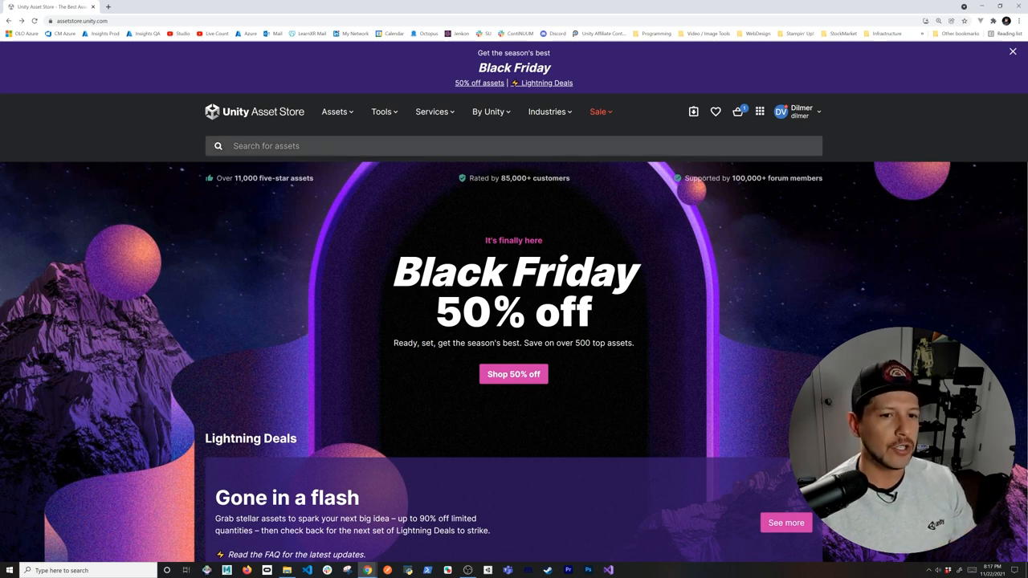
type("sha")
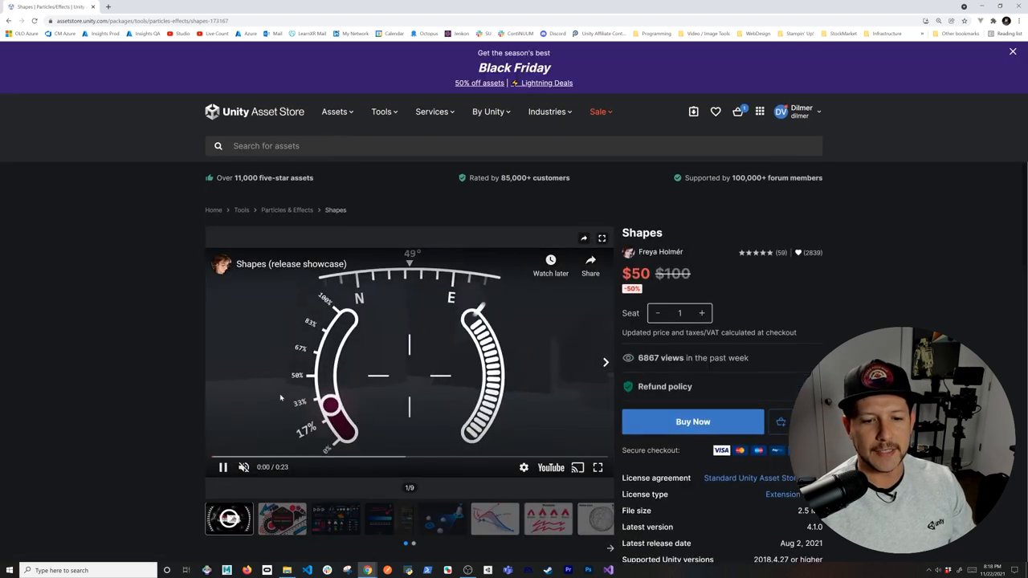
left_click(222, 467)
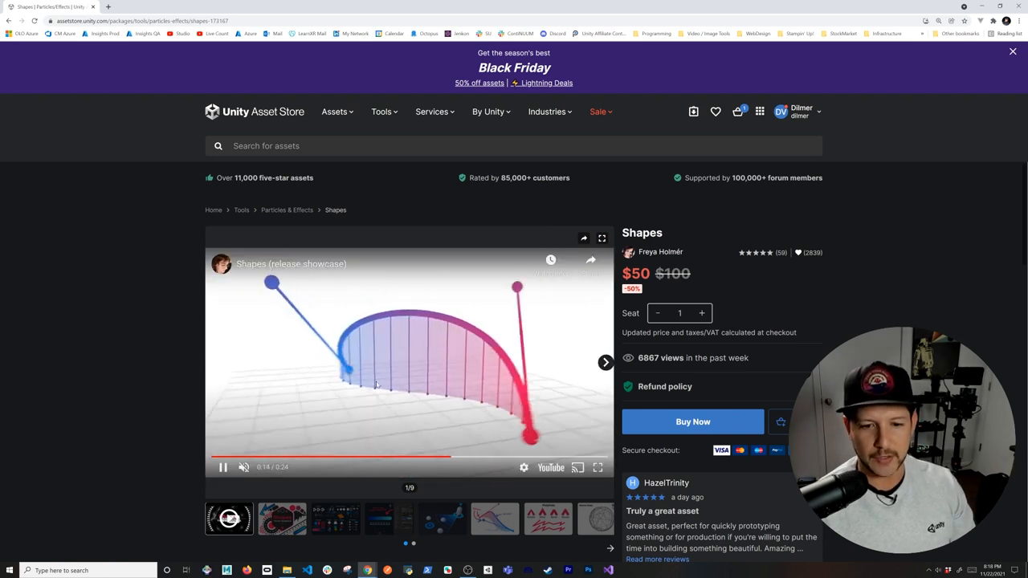
- Pause the Shapes showcase video and scroll to the vector graphics Overview
left_click(222, 467)
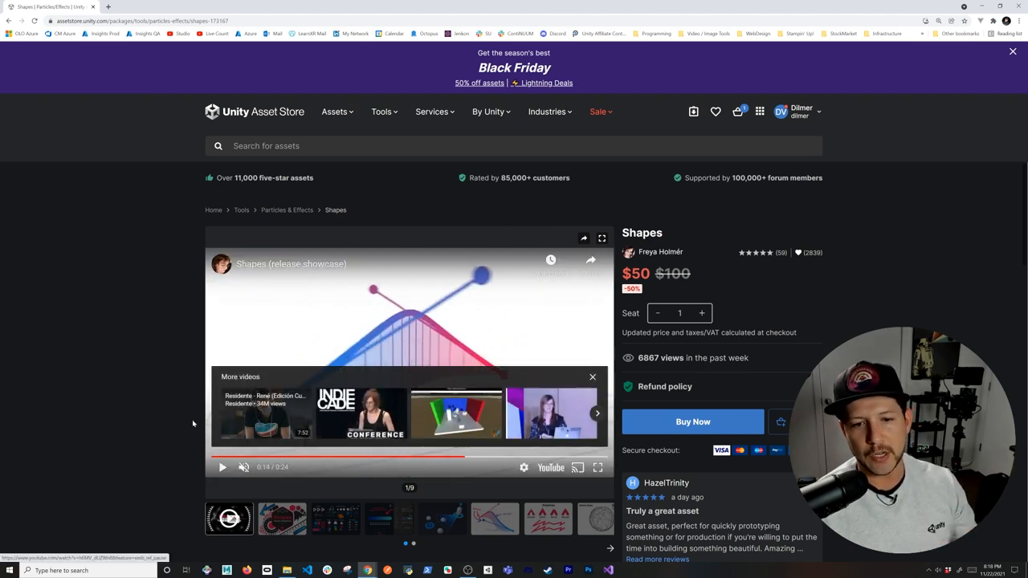
scroll("down", 3)
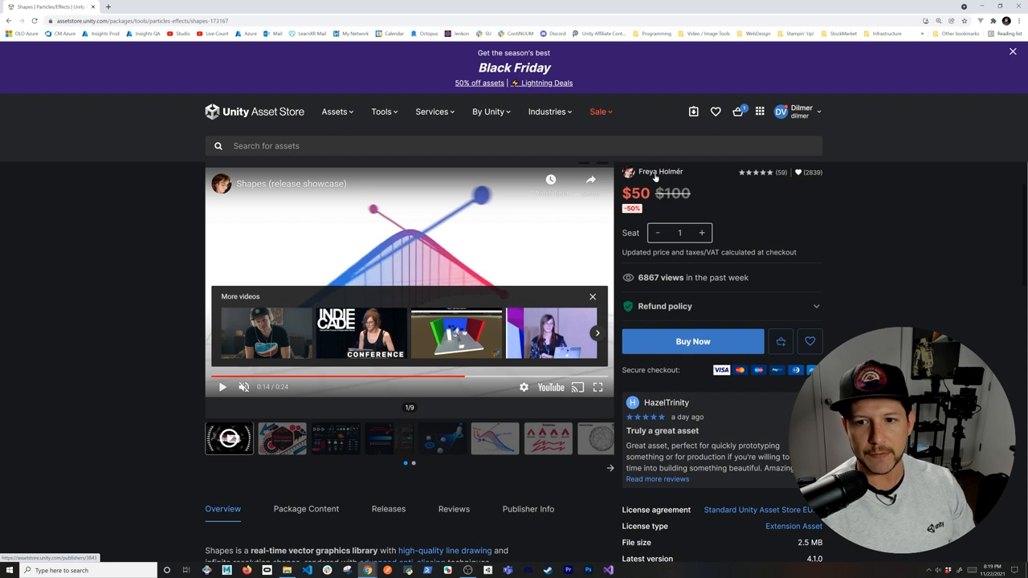
mouse_move(609, 230)
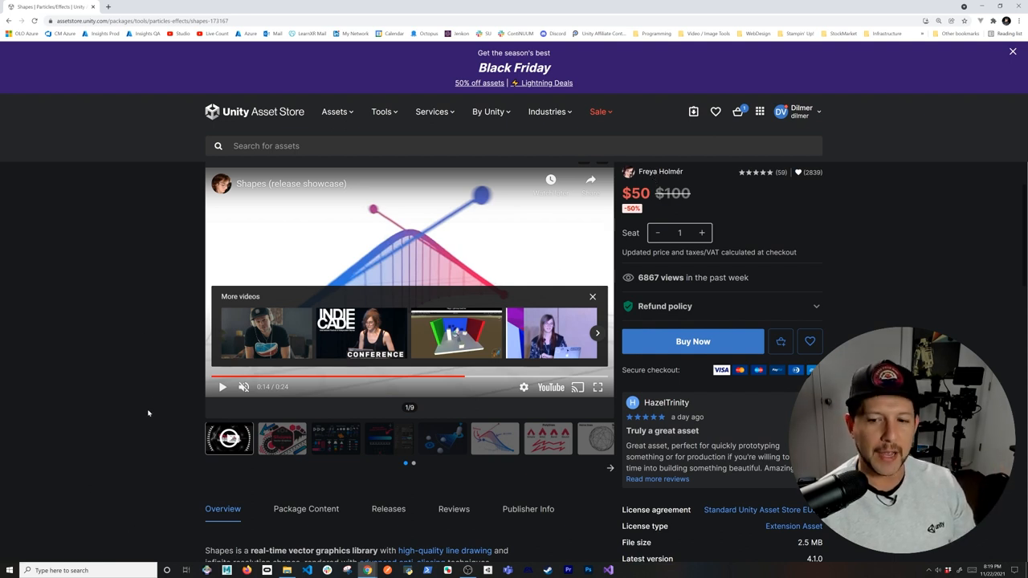
mouse_move(143, 416)
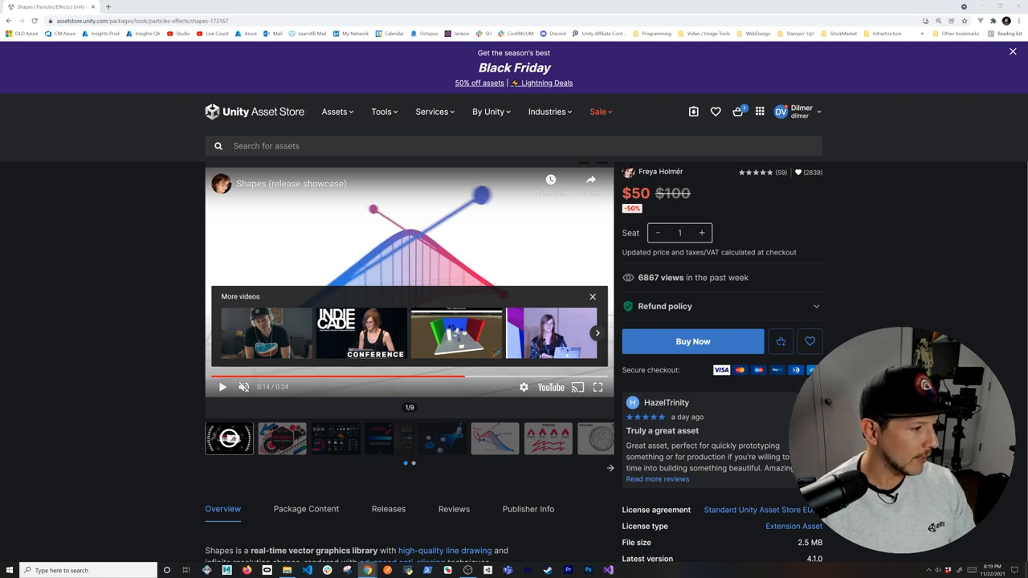
- Search for UModeler and open the UModeler - Model your World page ($62.50)
left_click(514, 145)
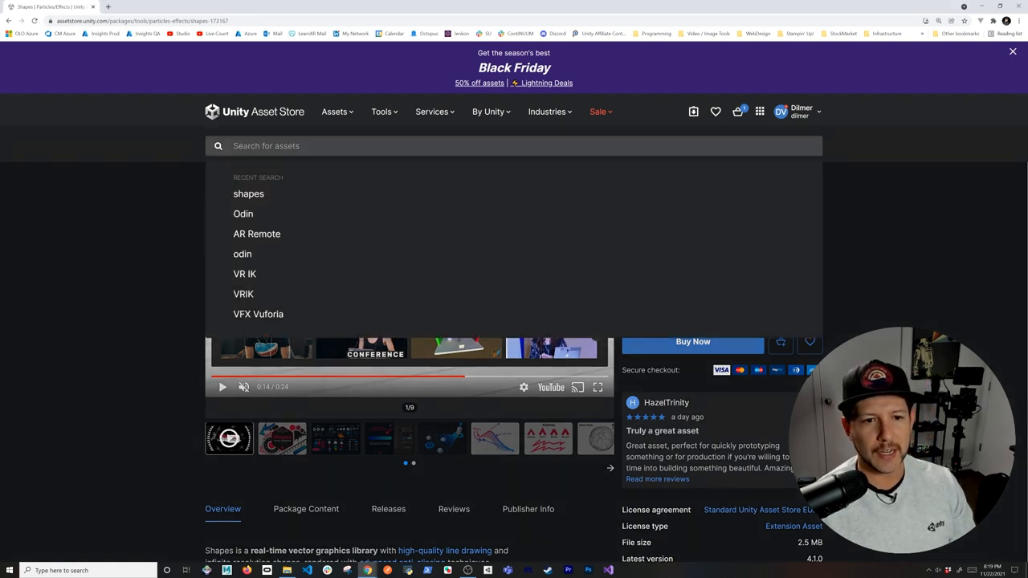
type("UMa")
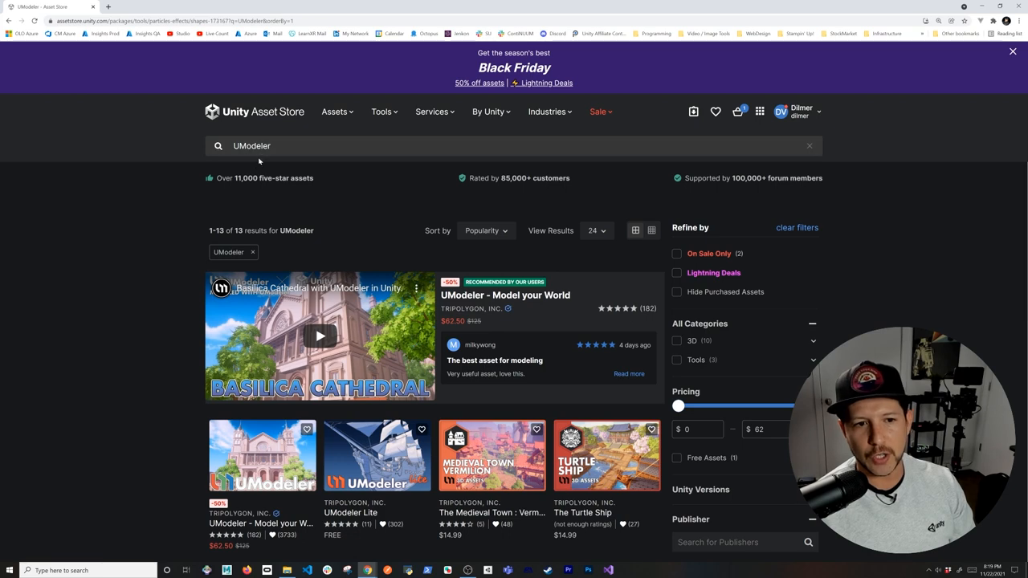
left_click(505, 295)
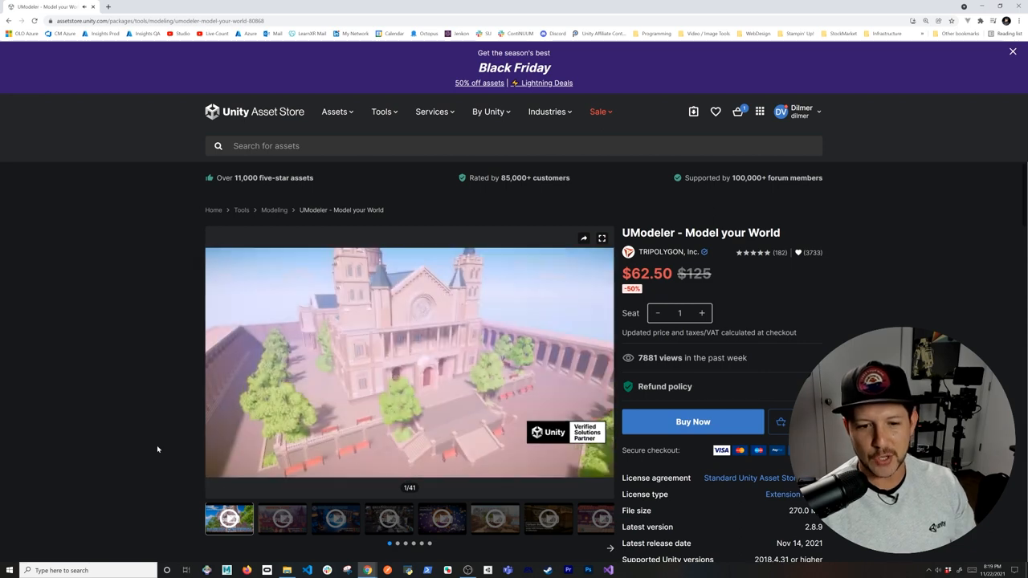
- Play the Dreadnought combat robot gallery video and skim the UModeler description
left_click(281, 518)
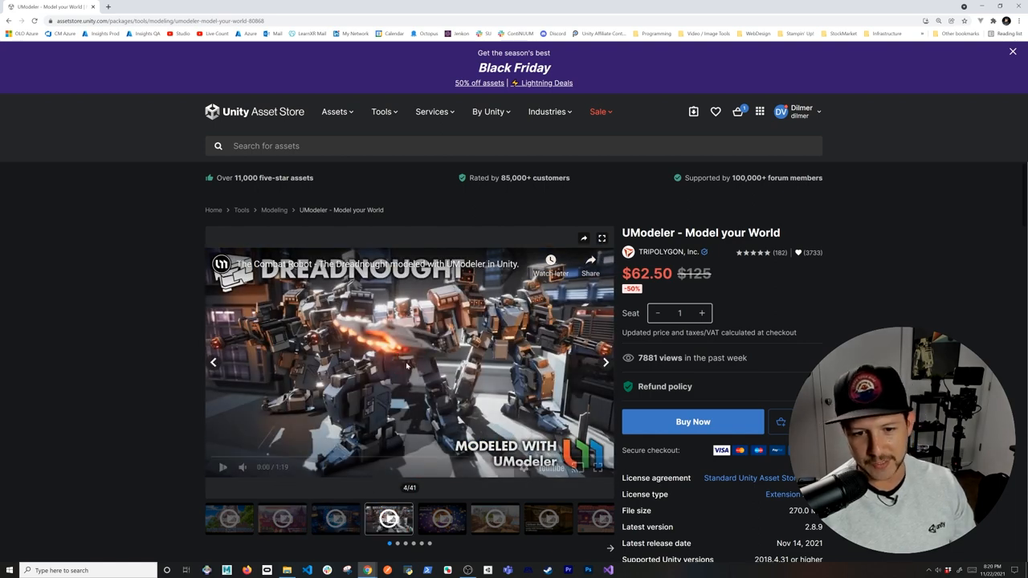
left_click(223, 466)
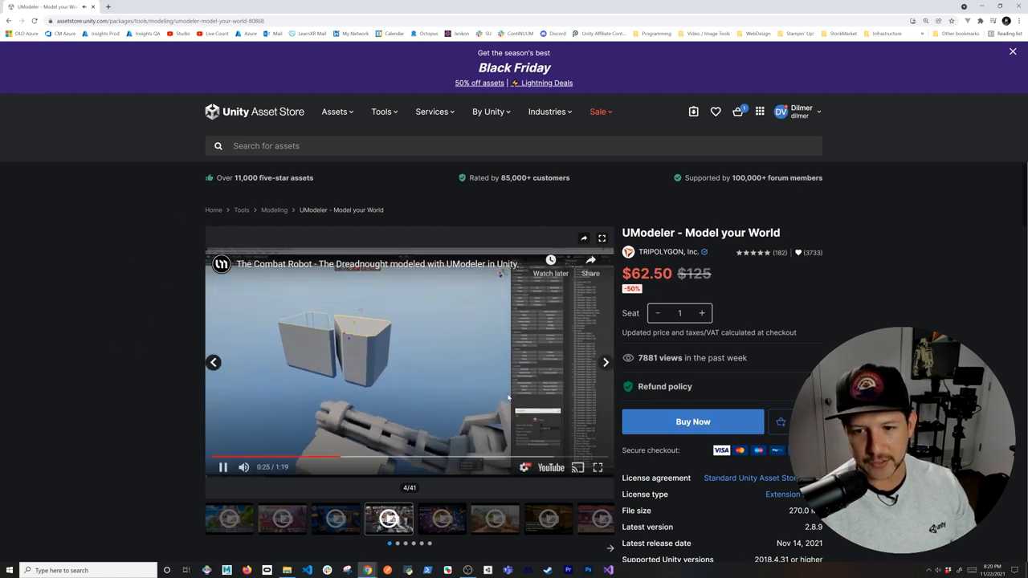
scroll("down", 3)
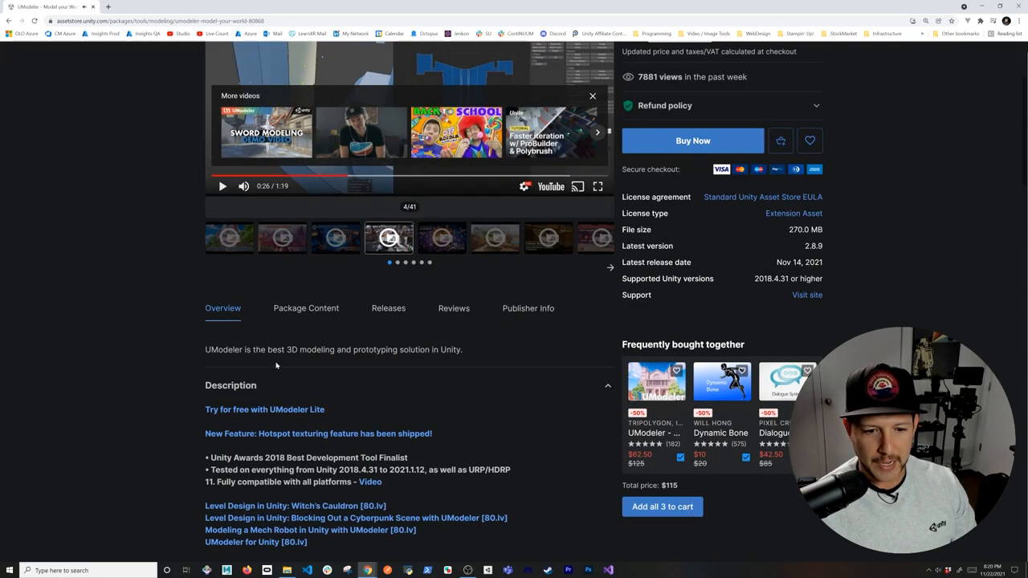
scroll("down", 3)
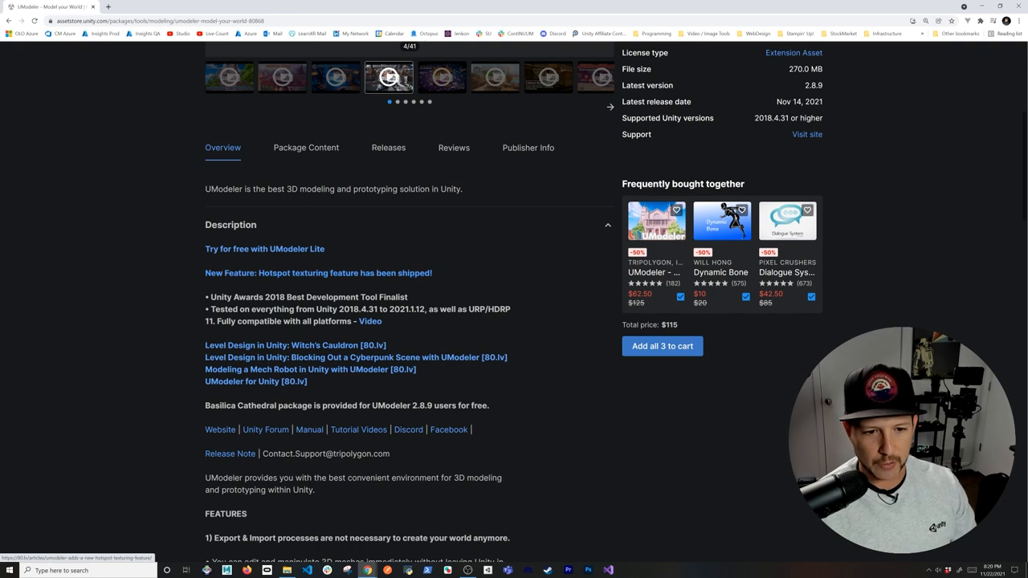
double_click(337, 309)
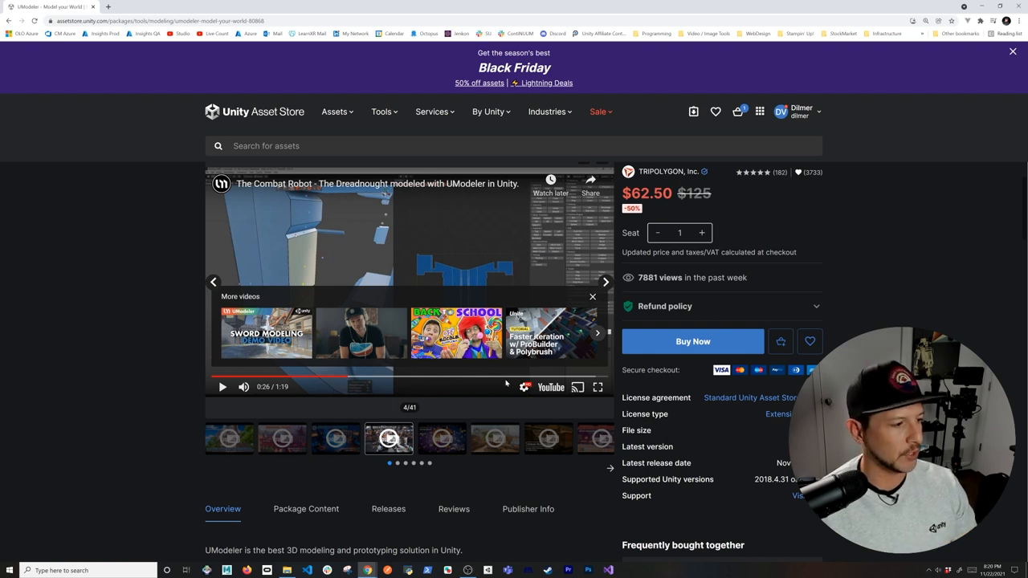
- Search 'gr' and open the Grabbit - Editor Physics Transforms page ($20) on its Placement image
left_click(514, 146)
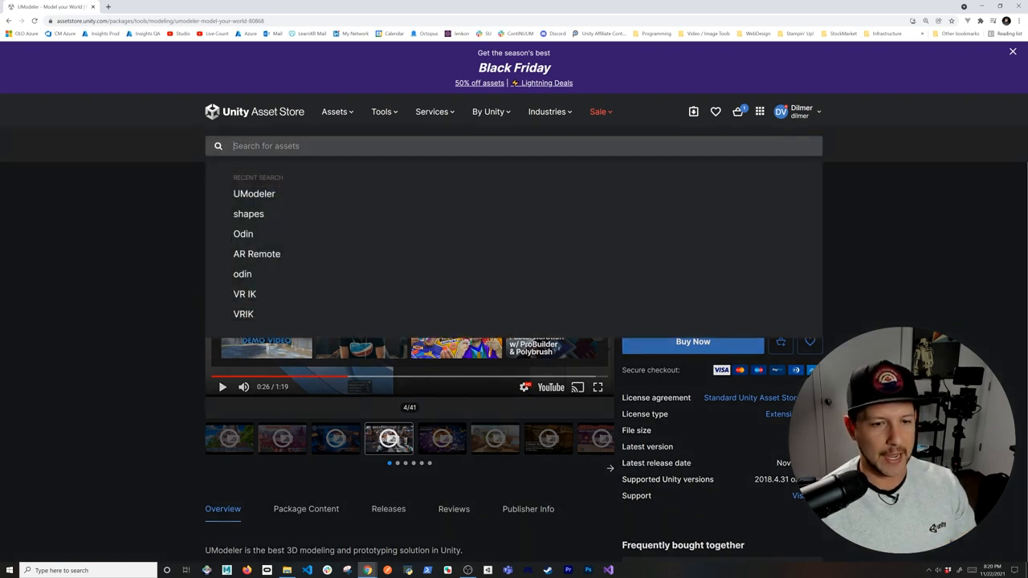
type("gr")
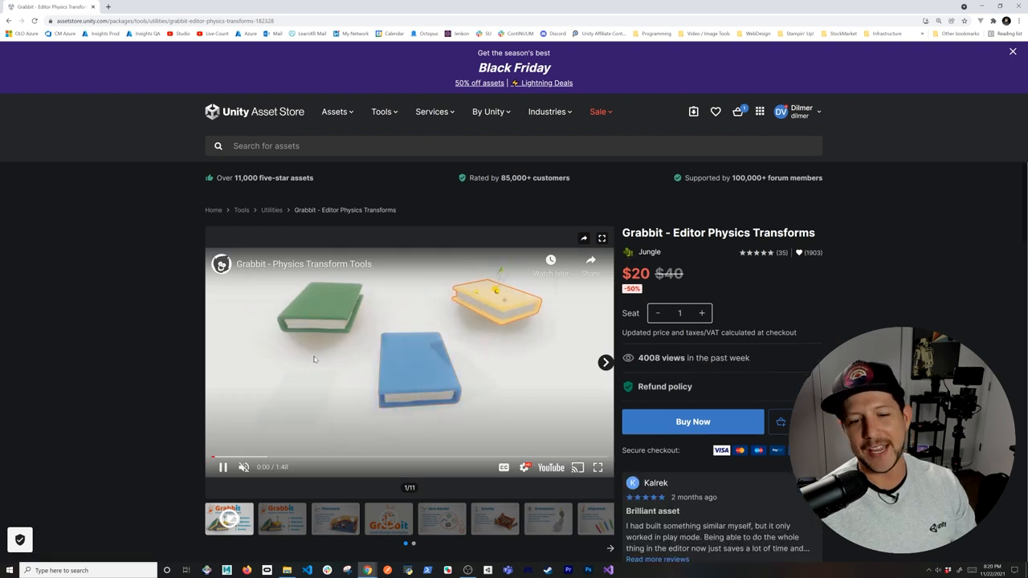
left_click(222, 467)
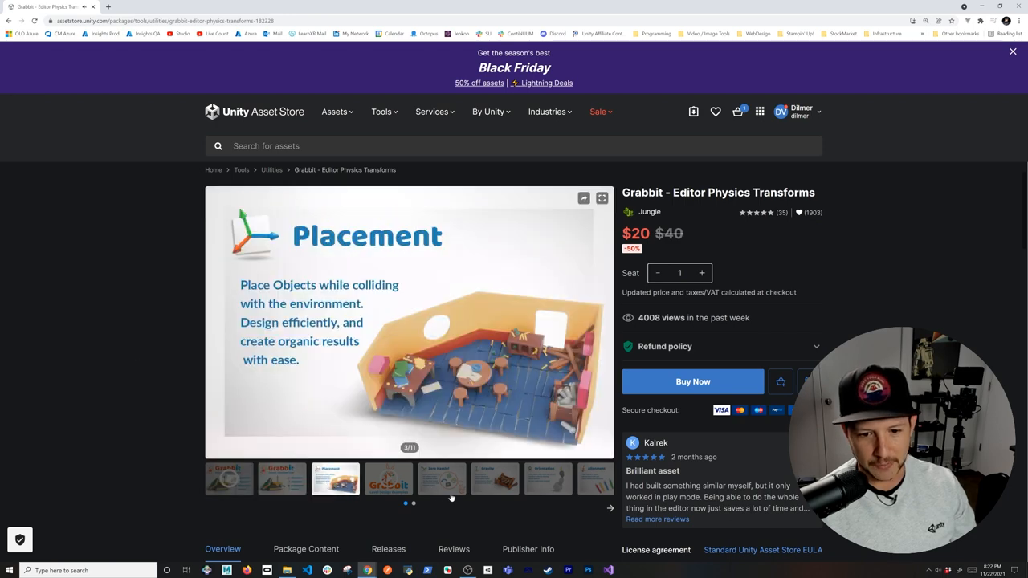
scroll("down", 3)
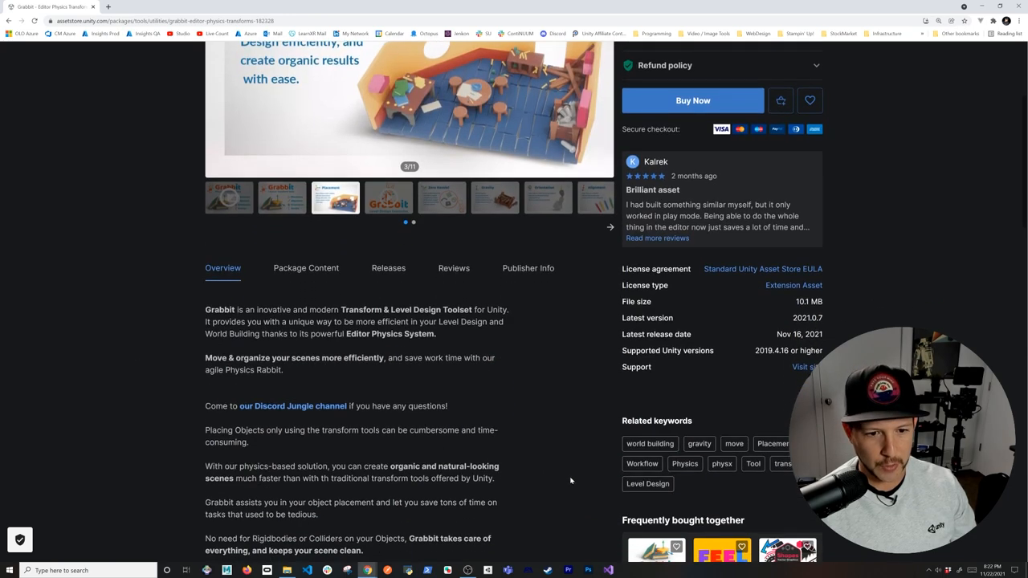
scroll("down", 3)
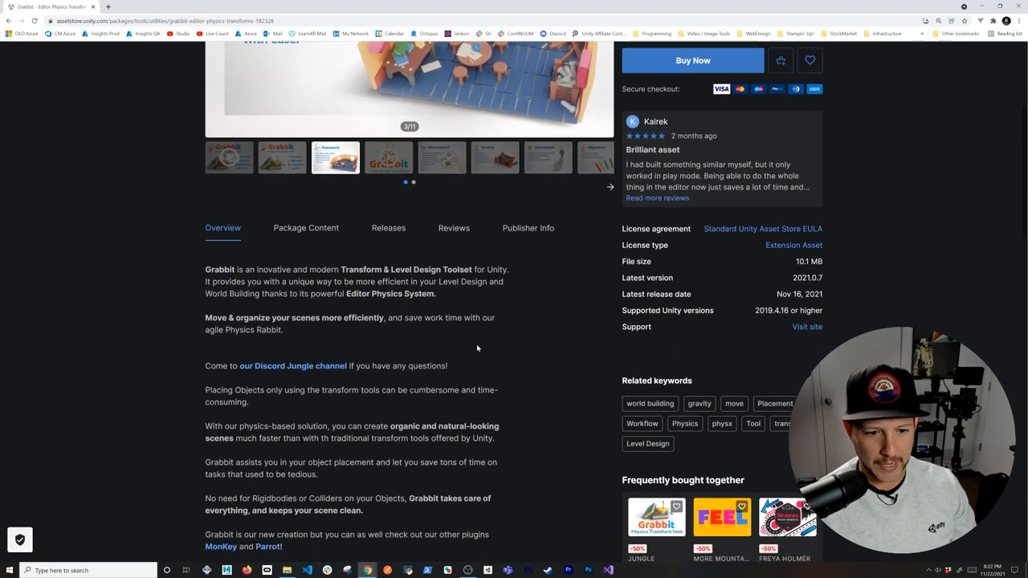
scroll("down", 3)
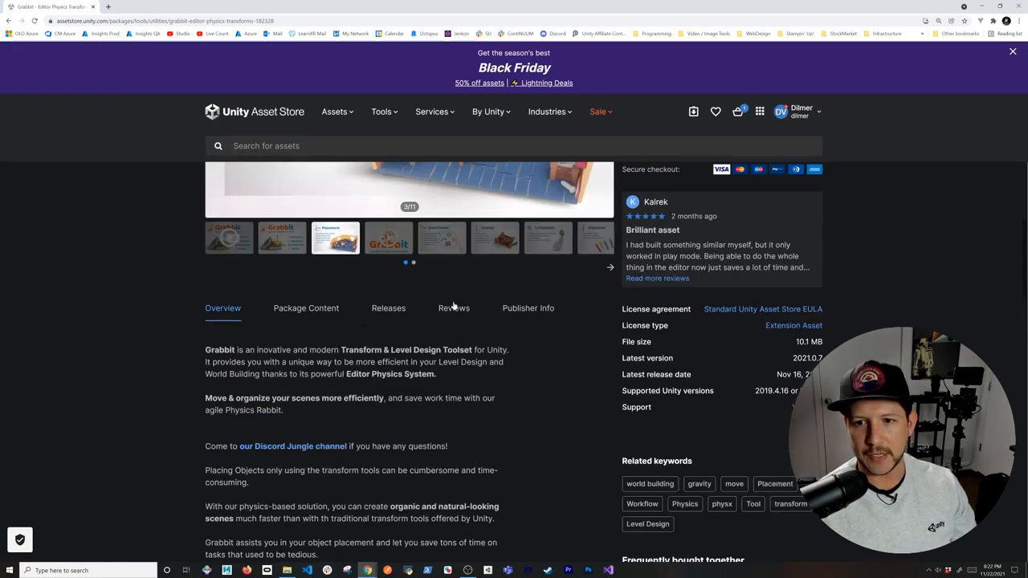
scroll("up", 3)
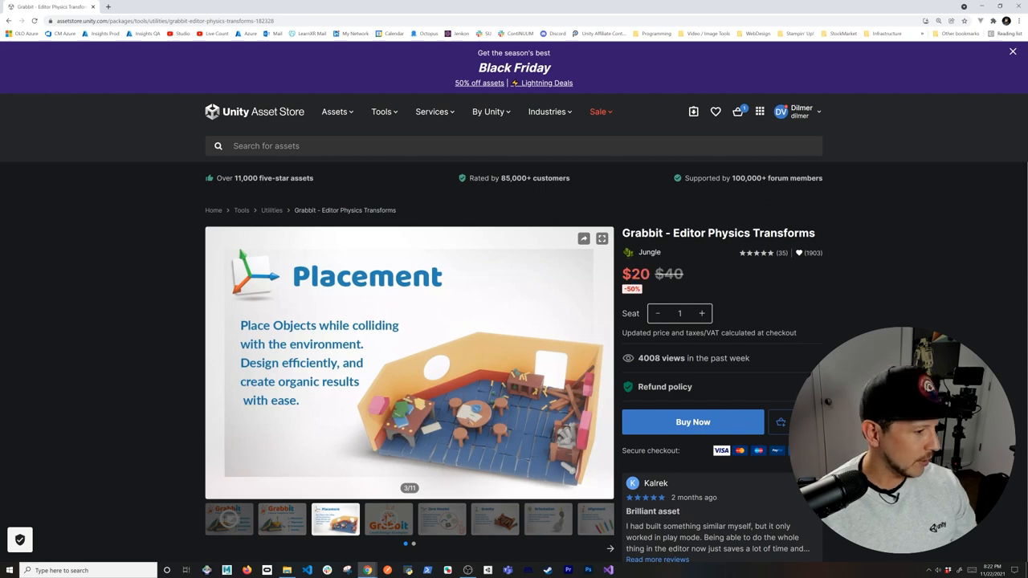
mouse_move(494, 156)
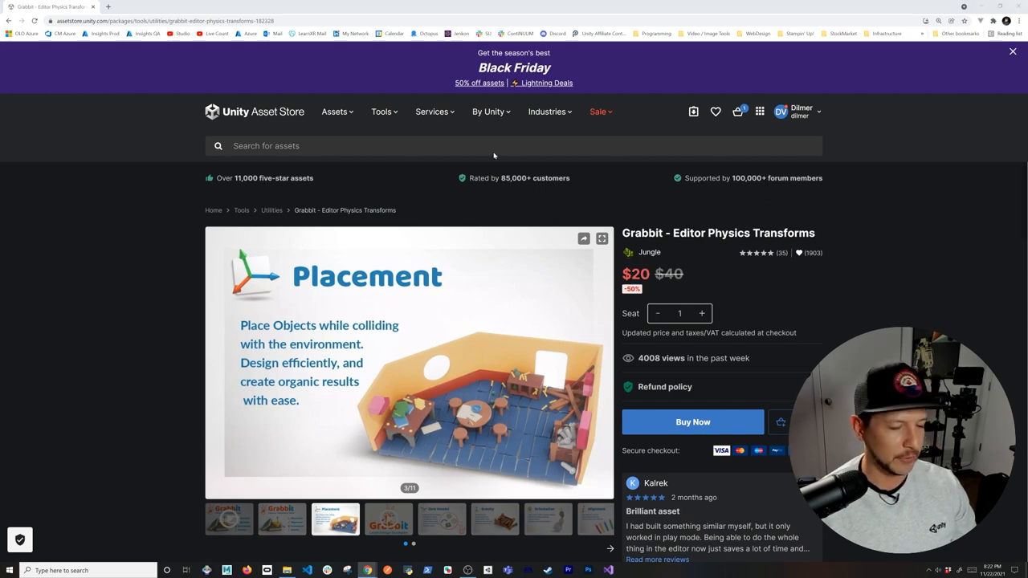
- Search RayFire, open RayFire for Unity ($85), and show its Shatter Clusters video
type("RayFire")
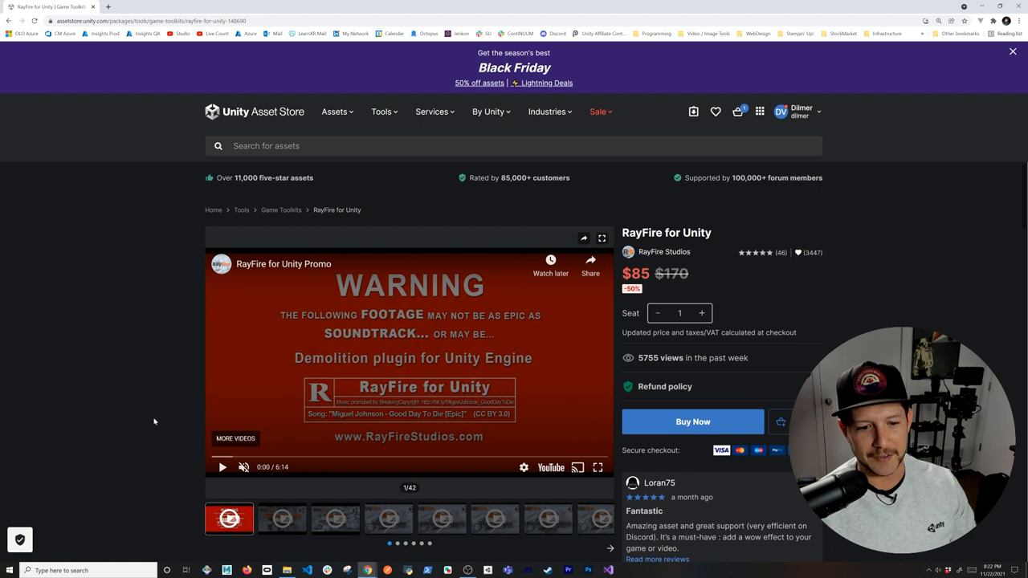
scroll("down", 3)
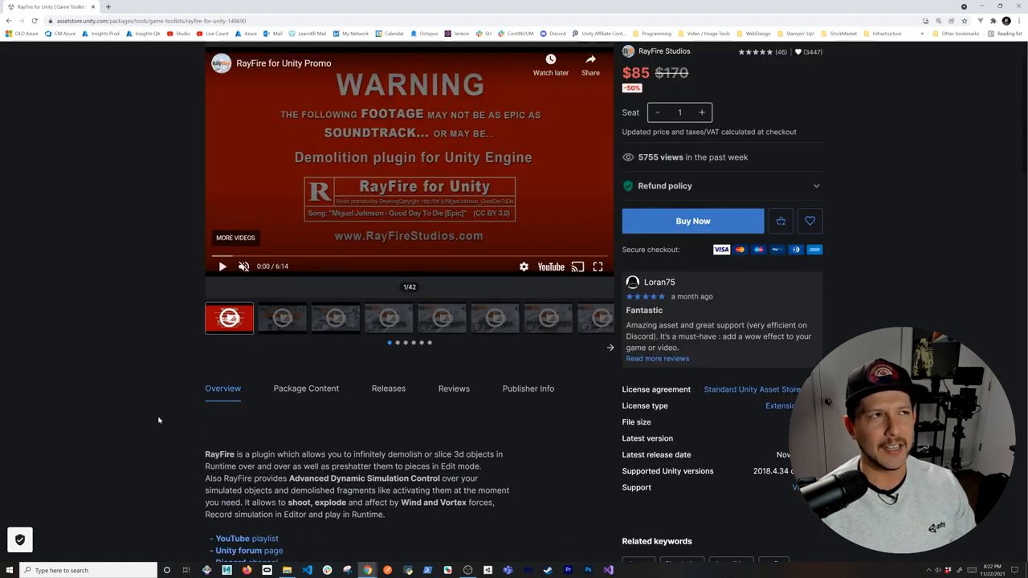
mouse_move(181, 420)
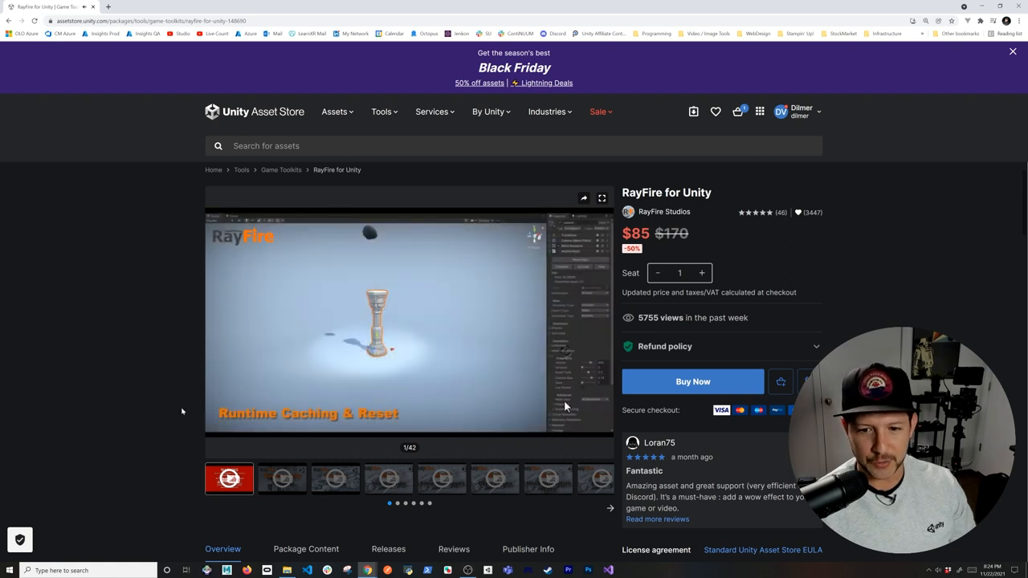
left_click(335, 479)
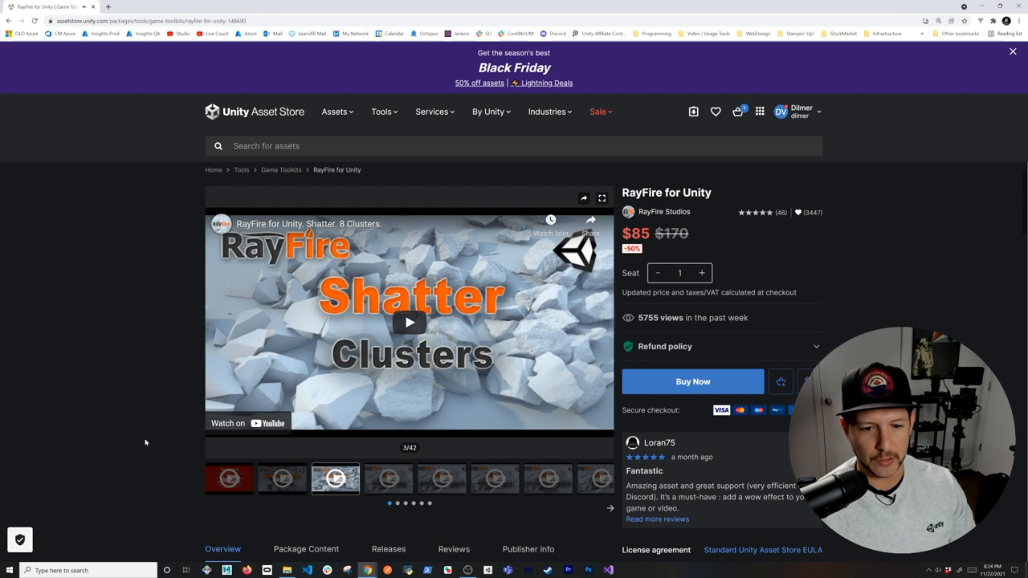
- Read through RayFire's simulation, object and demolition type features, highlighting 'Skinned'
scroll("down", 3)
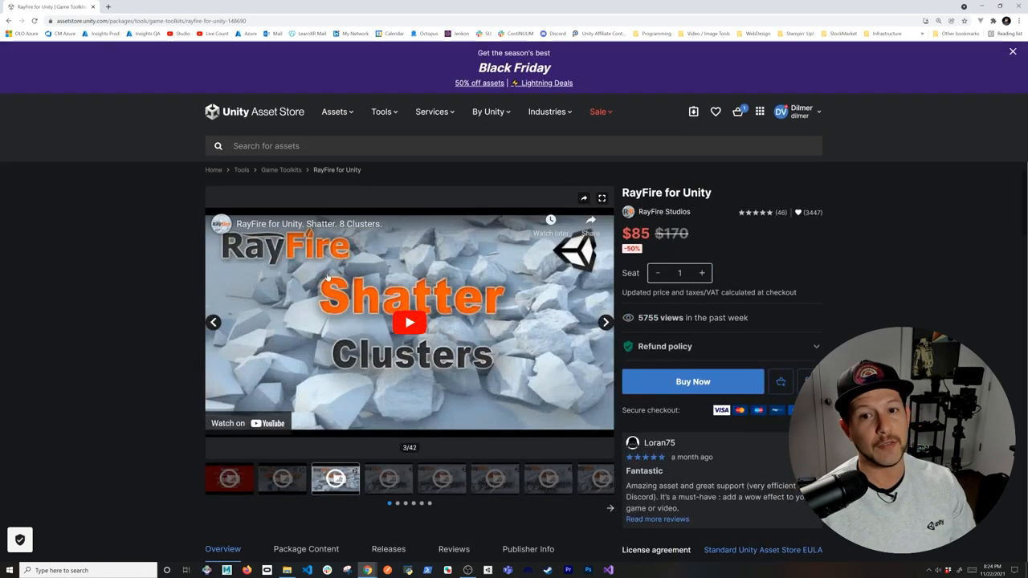
scroll("down", 3)
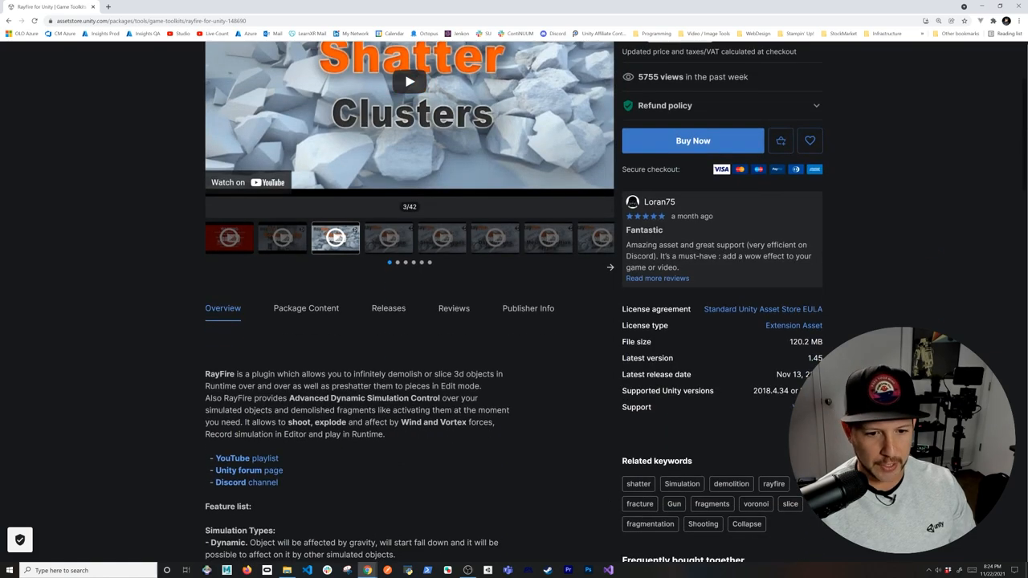
scroll("down", 3)
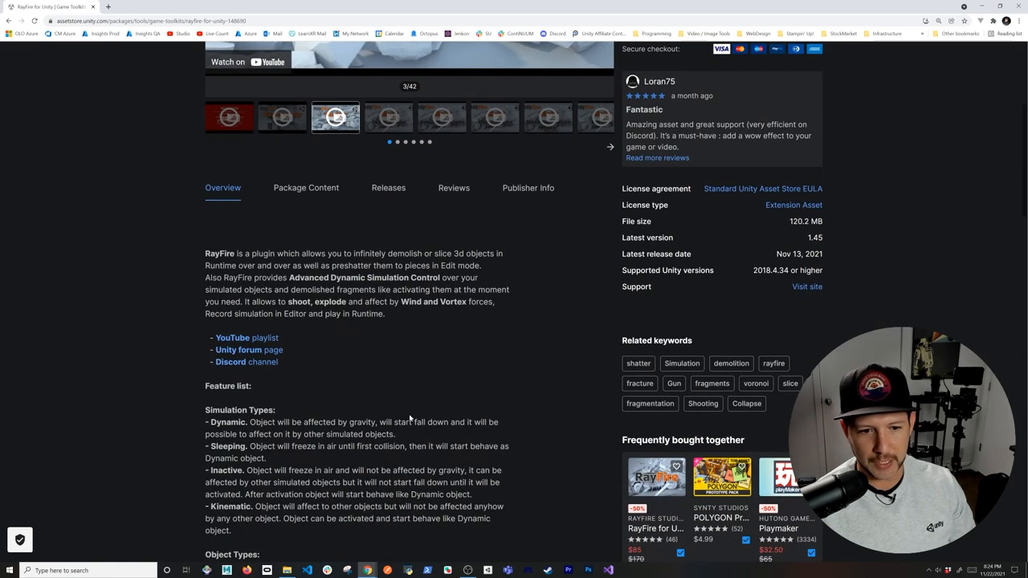
scroll("down", 3)
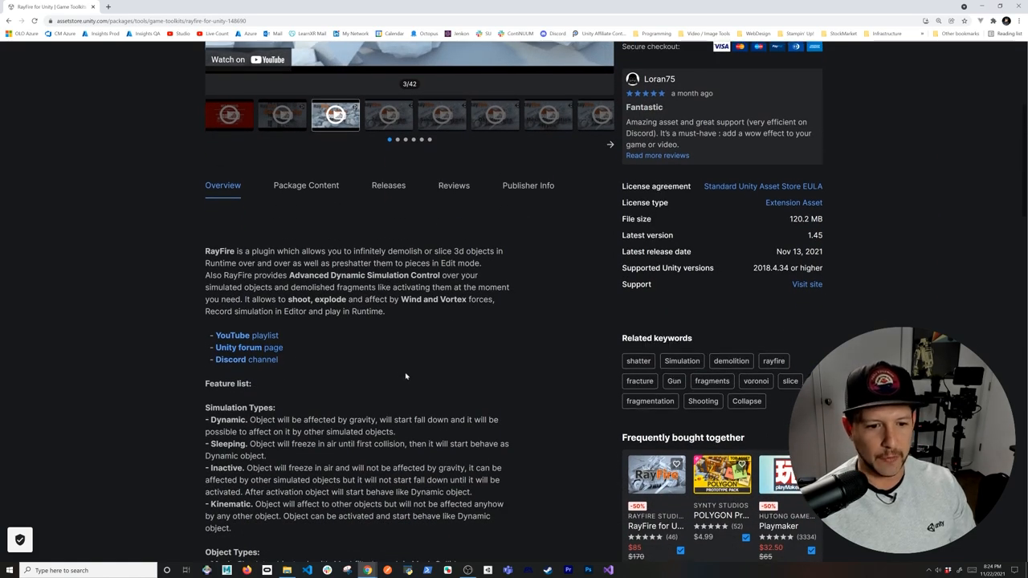
scroll("down", 3)
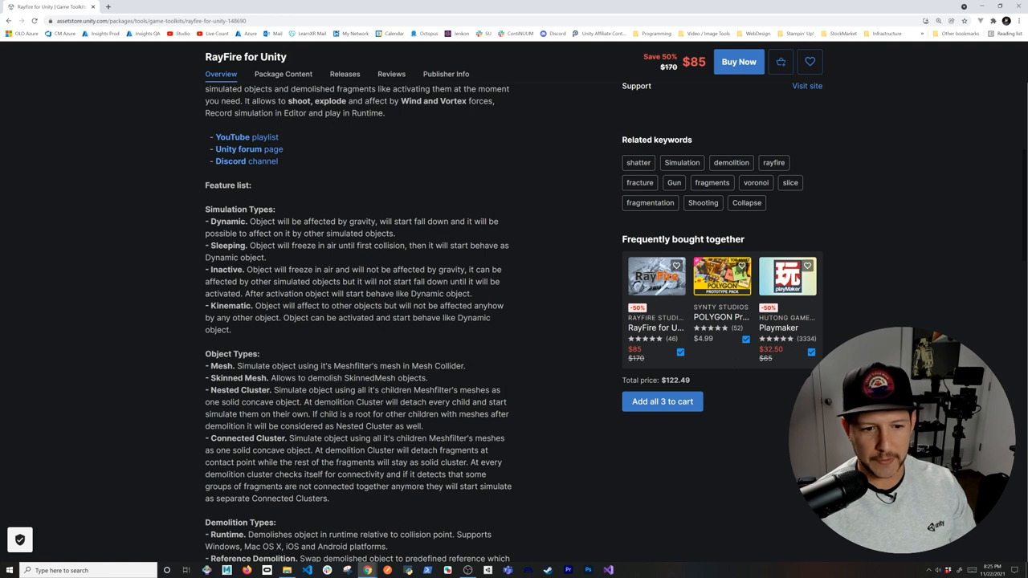
double_click(225, 377)
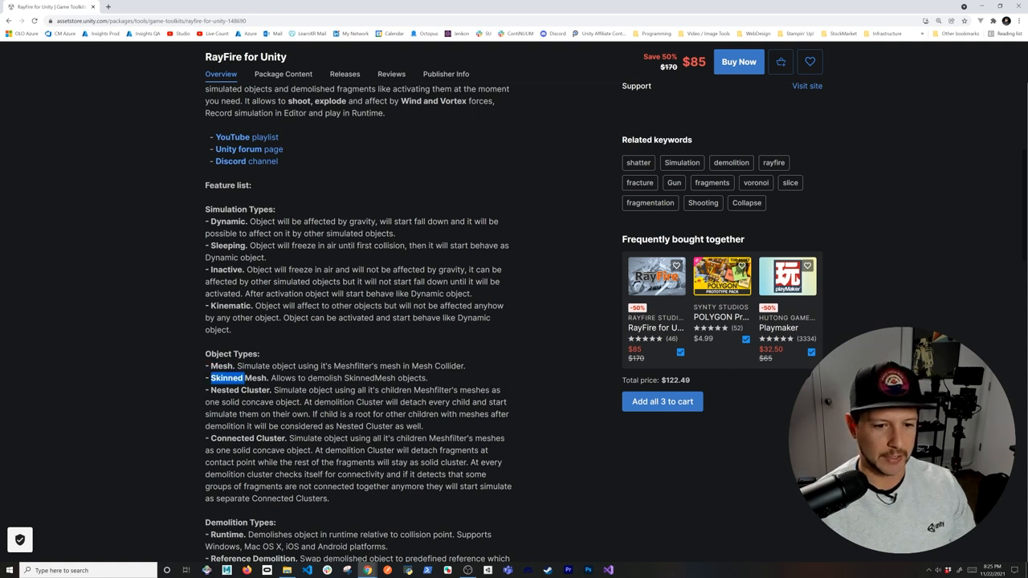
scroll("down", 3)
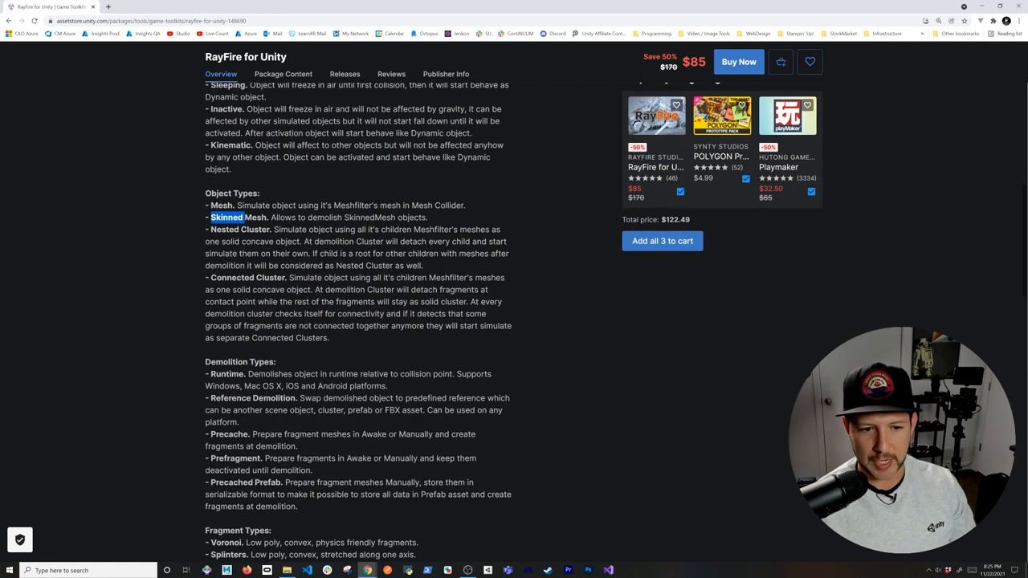
double_click(225, 374)
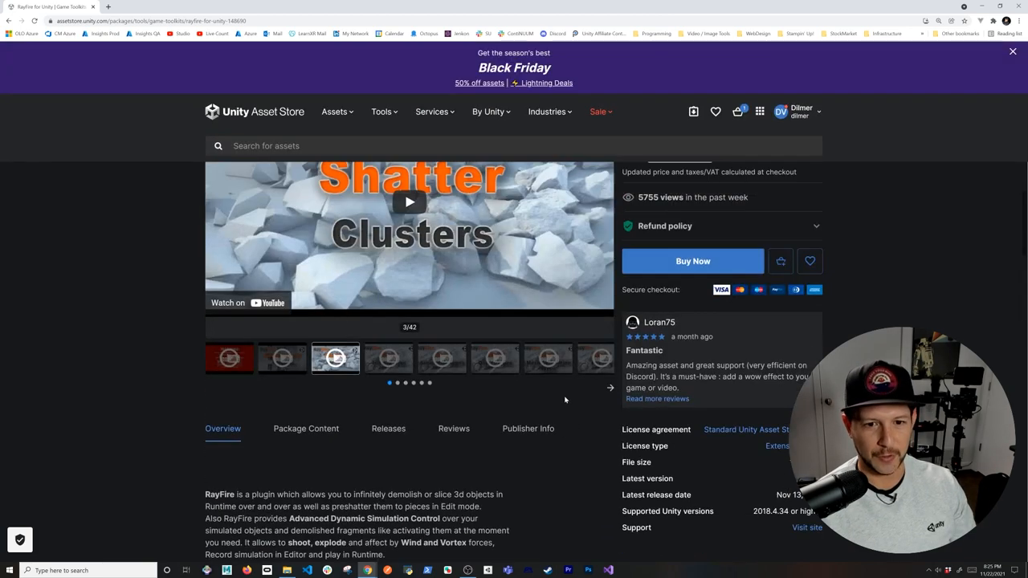
scroll("up", 3)
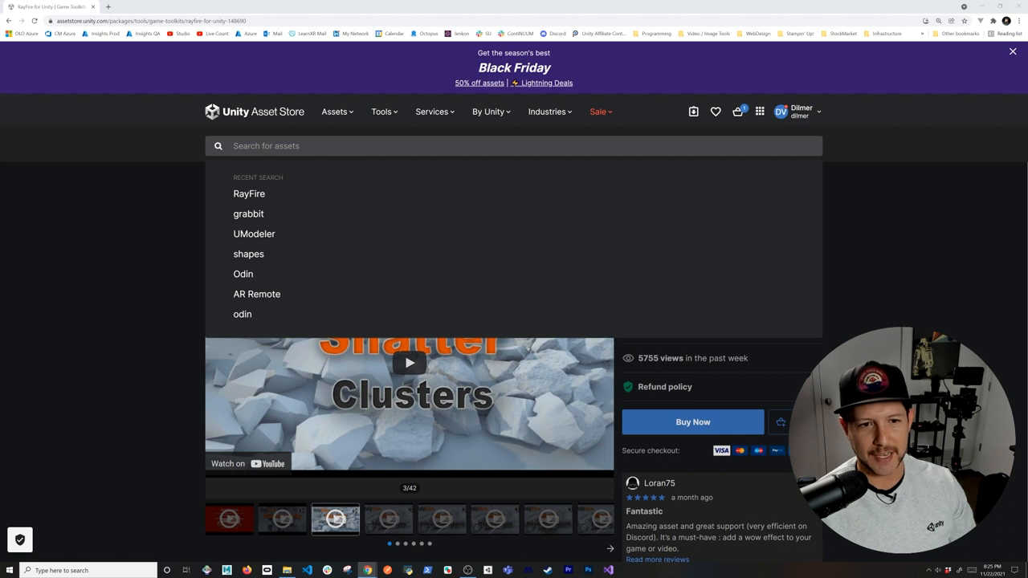
- Search 'AR Foundation Remote 2.0' and open its already-purchased product page
type("AR Foundation Remote 2.0")
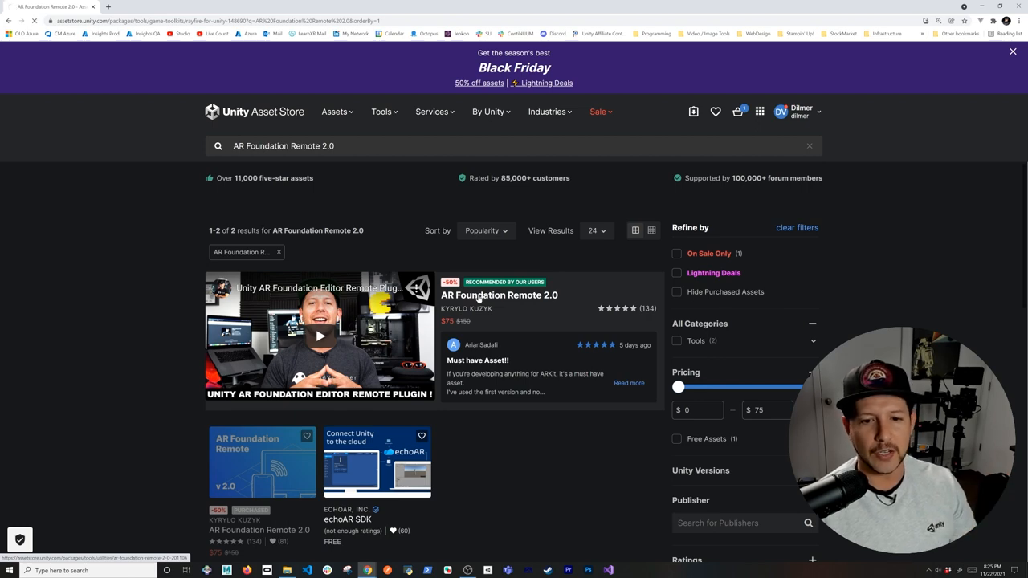
left_click(499, 295)
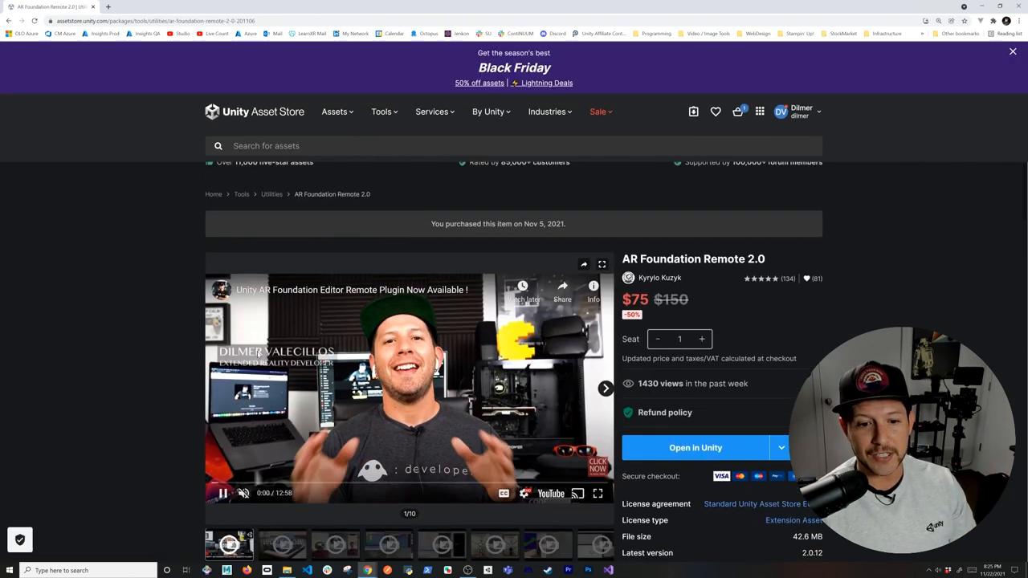
- Play the 3/10 Face Tracking and Plane Tracking in Editor video through to 0:42
scroll("down", 3)
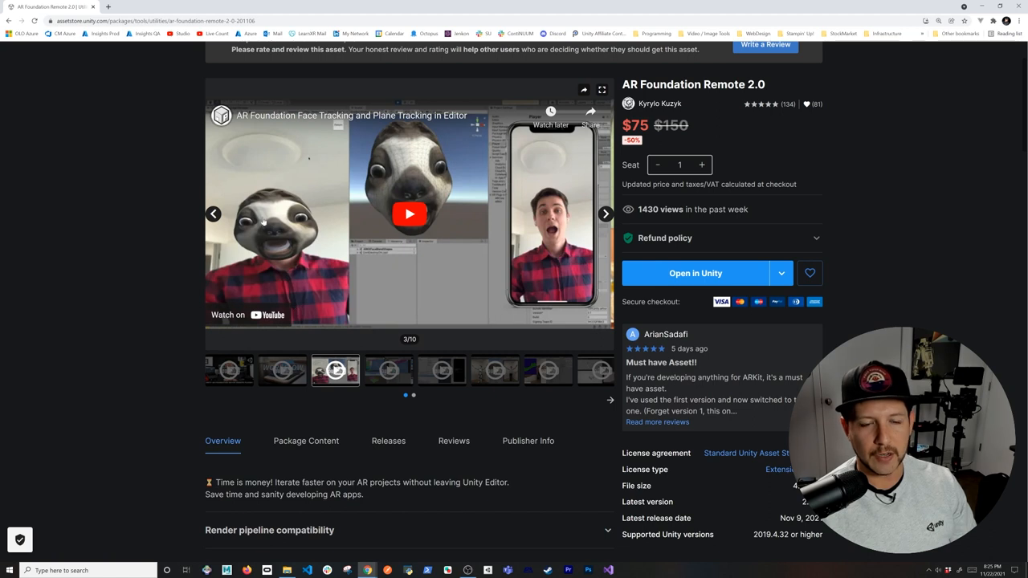
left_click(409, 214)
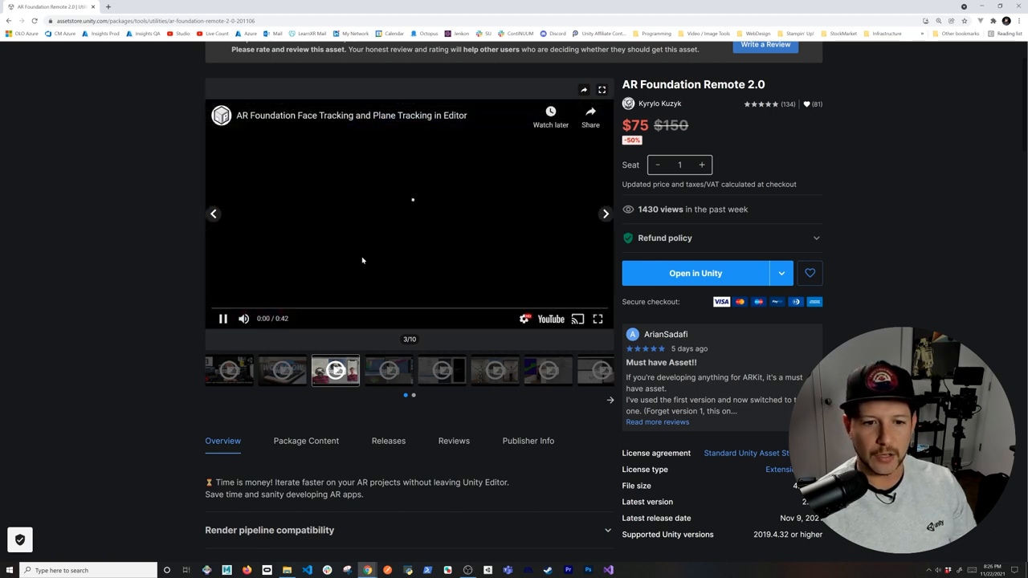
left_click(223, 318)
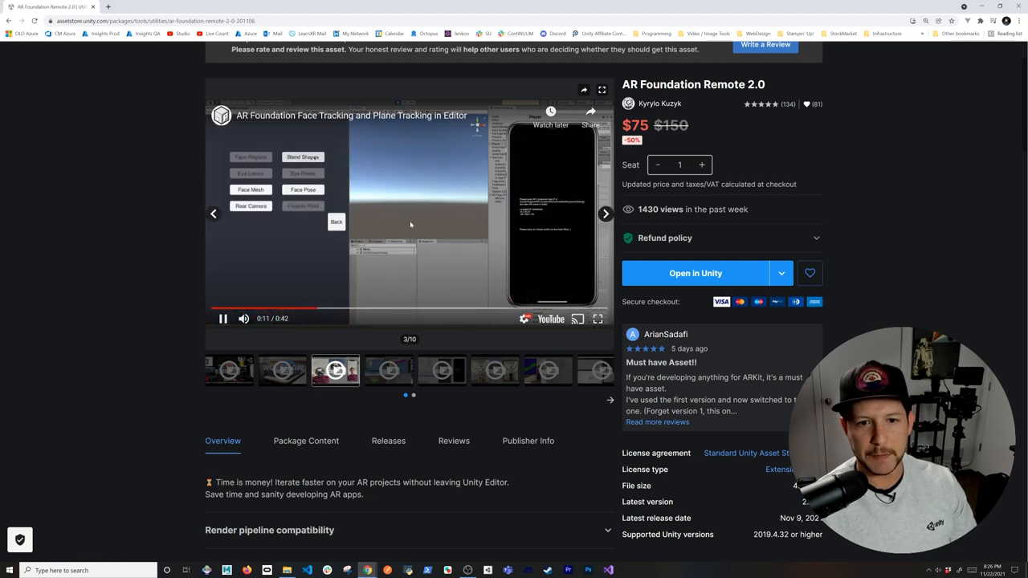
mouse_move(424, 187)
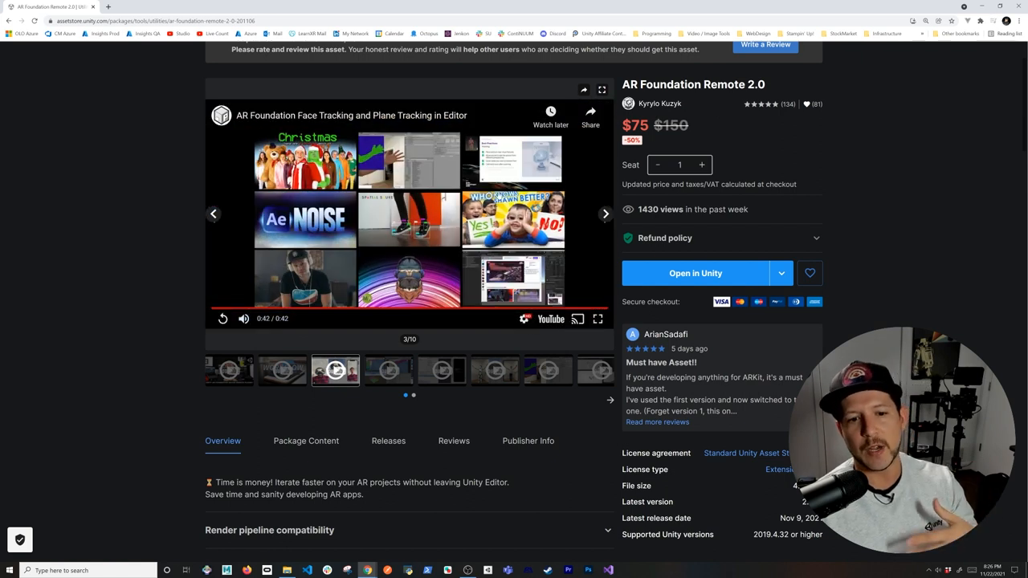
- Play the ARKit meshing (4/10) and plugin installation (5/10) preview videos in turn
left_click(388, 370)
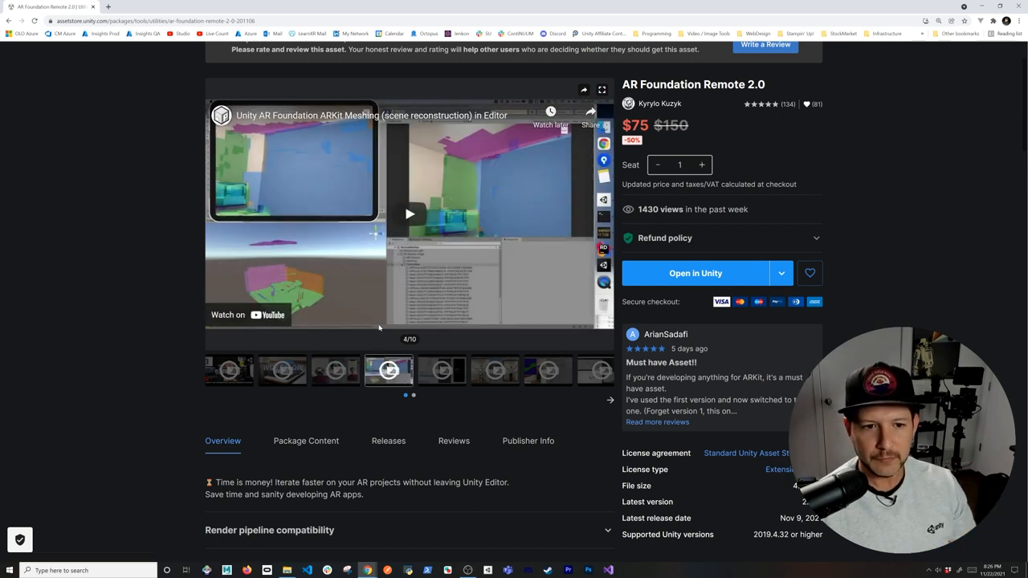
left_click(409, 214)
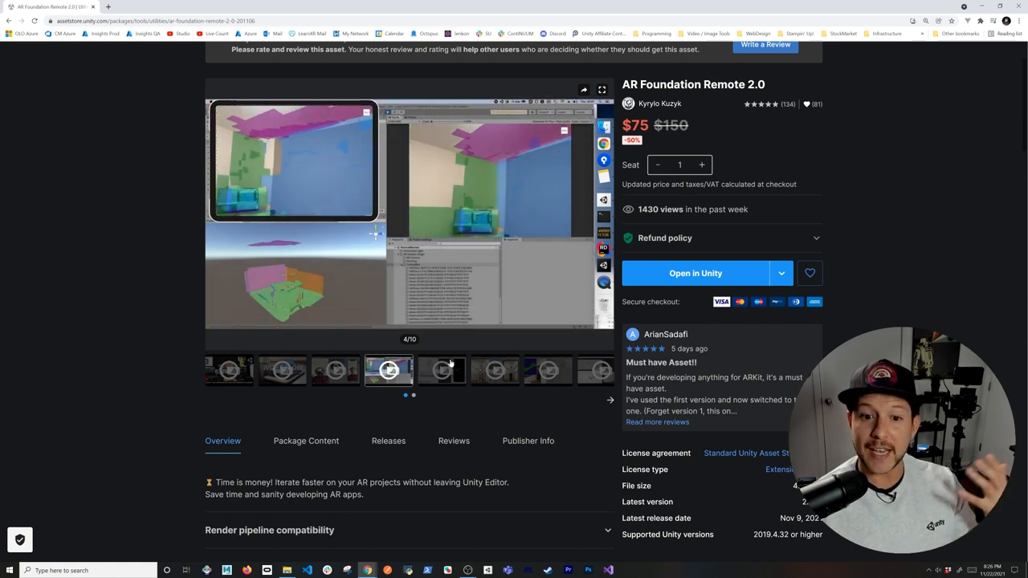
left_click(441, 370)
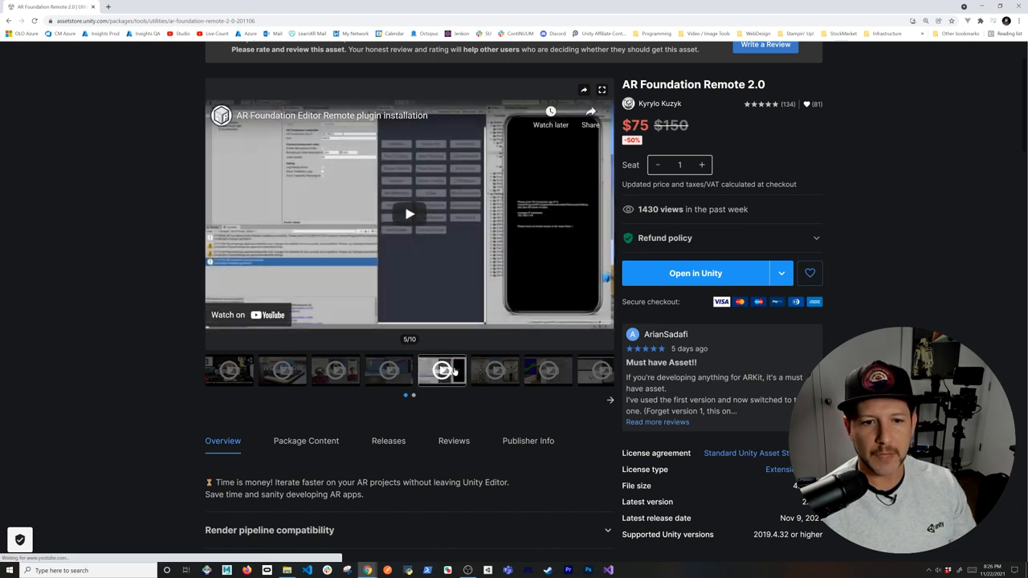
left_click(409, 214)
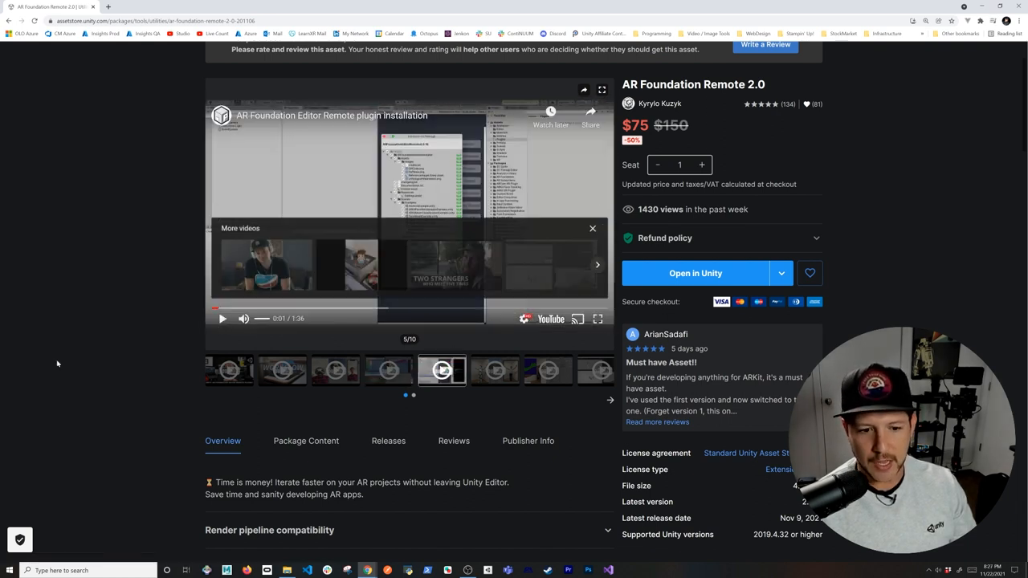
scroll("down", 3)
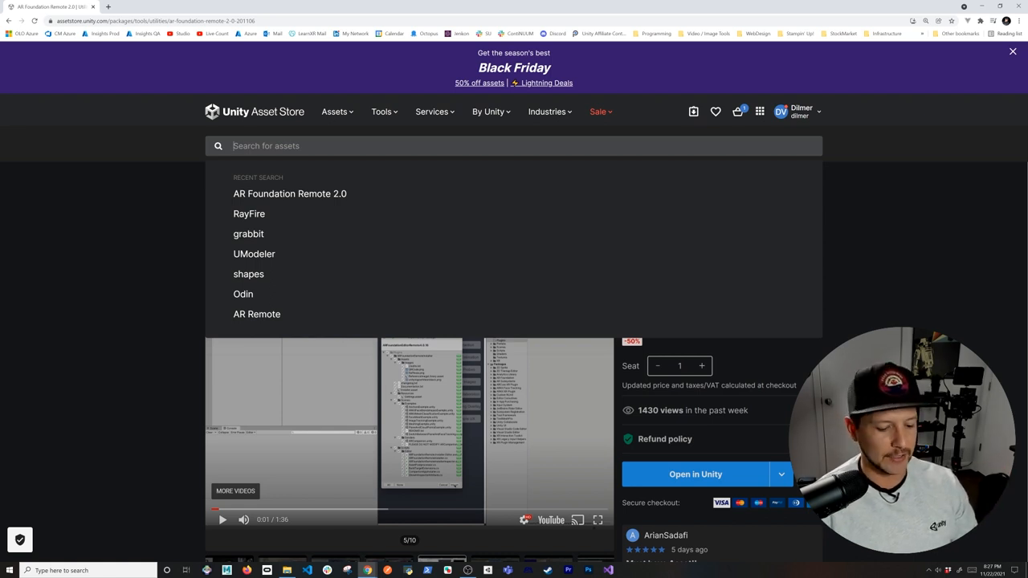
- Search for 'odin' and open the Odin - Inspector and Serializer page ($27.50)
type("odin")
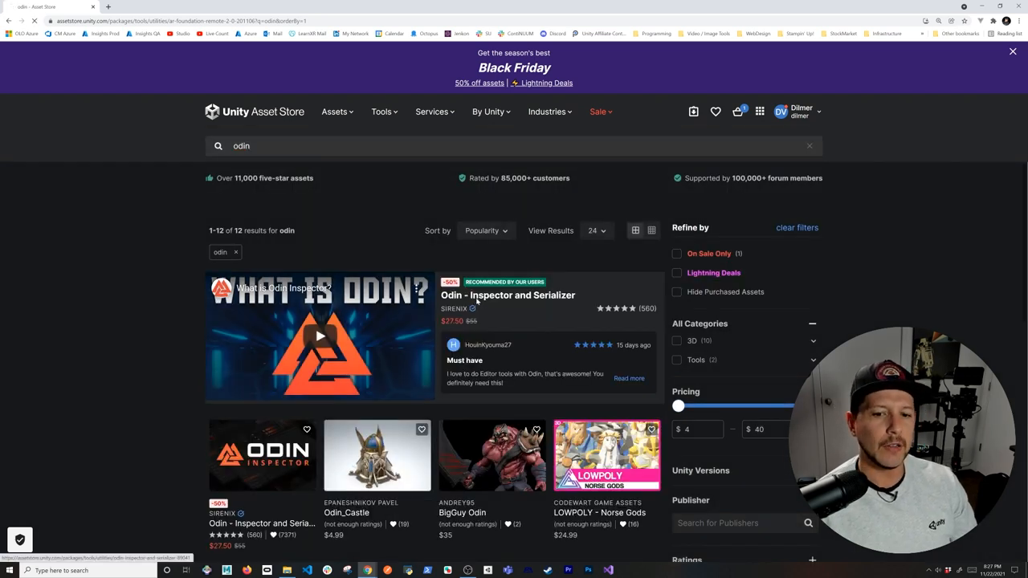
left_click(508, 295)
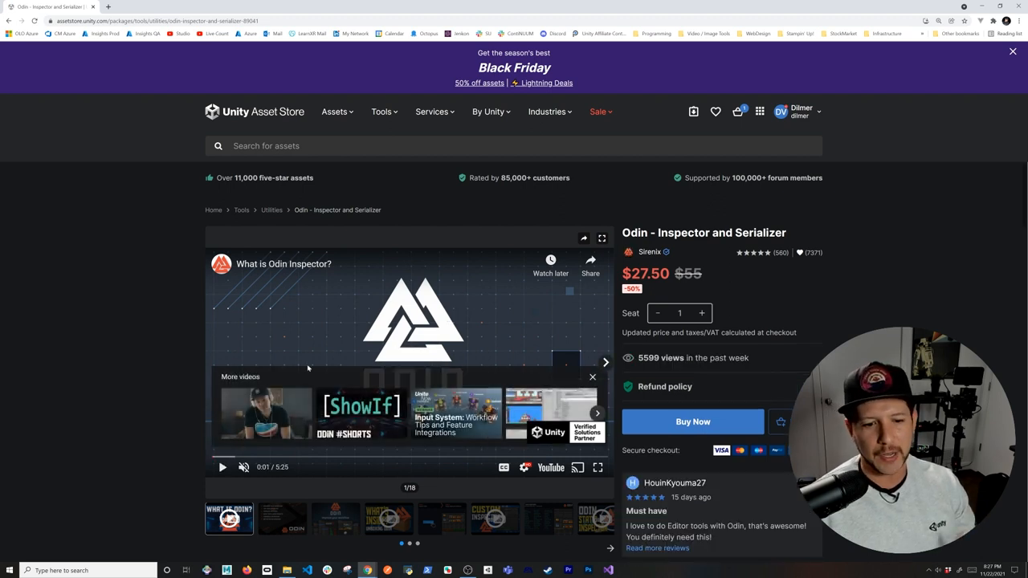
- Play the 'What is Odin Inspector?' video partway, pause it, and show the Import Odin image
left_click(223, 467)
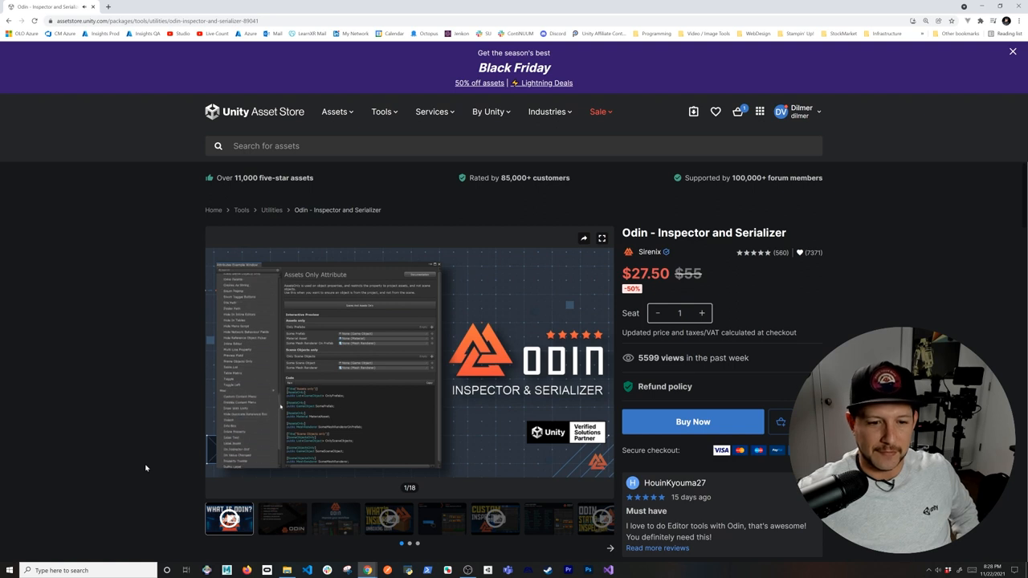
left_click(409, 361)
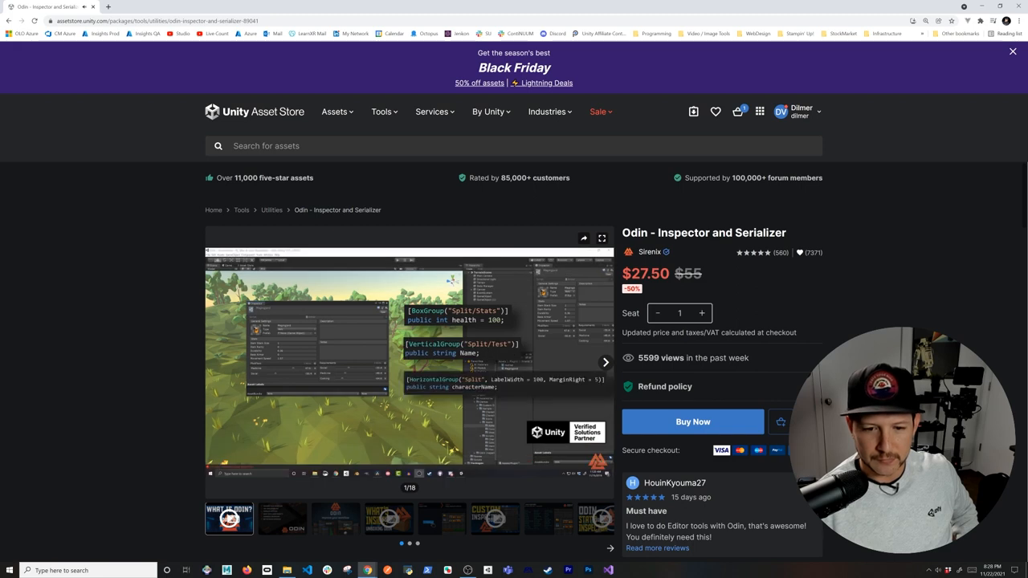
left_click(410, 361)
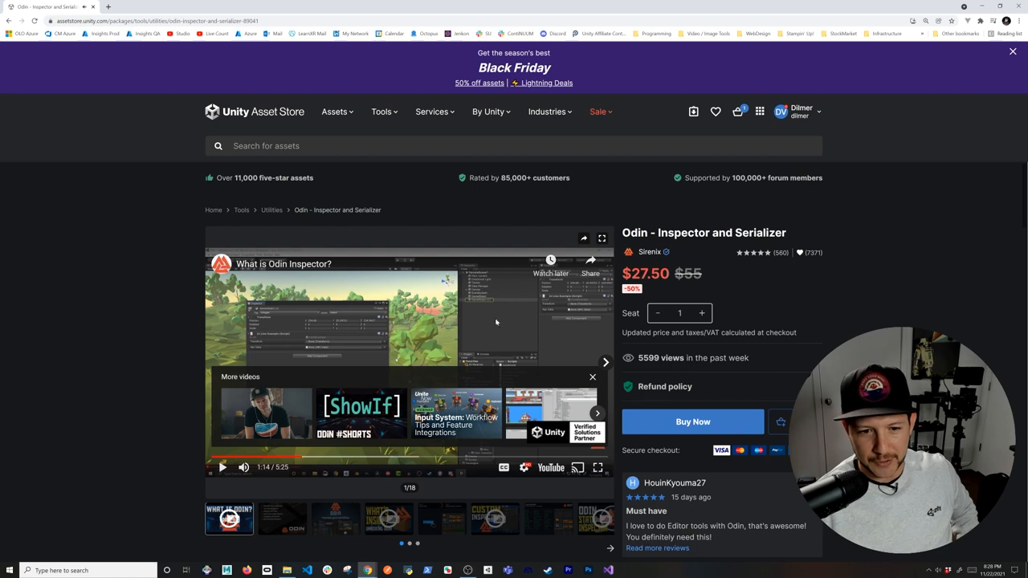
scroll("down", 3)
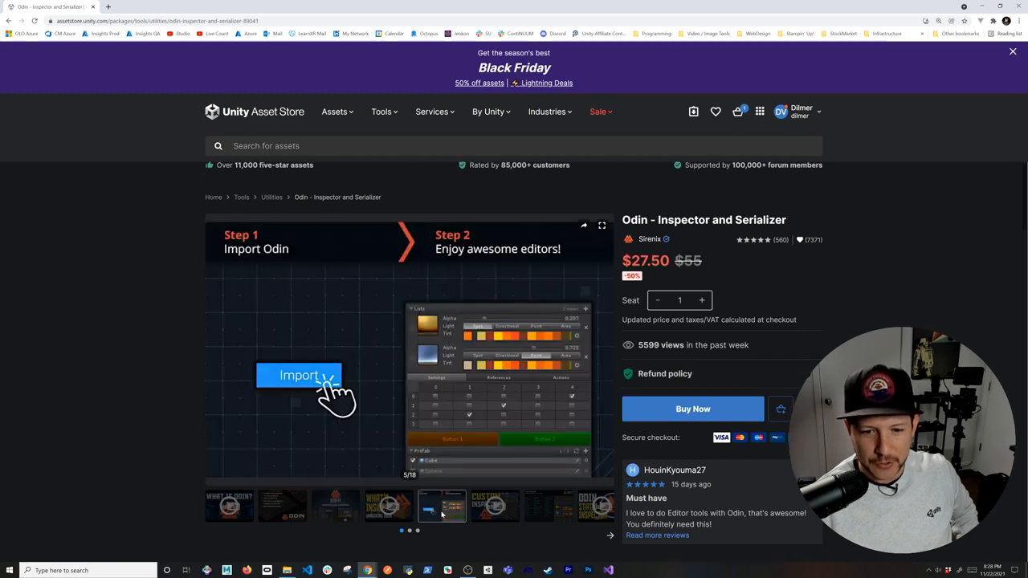
scroll("down", 3)
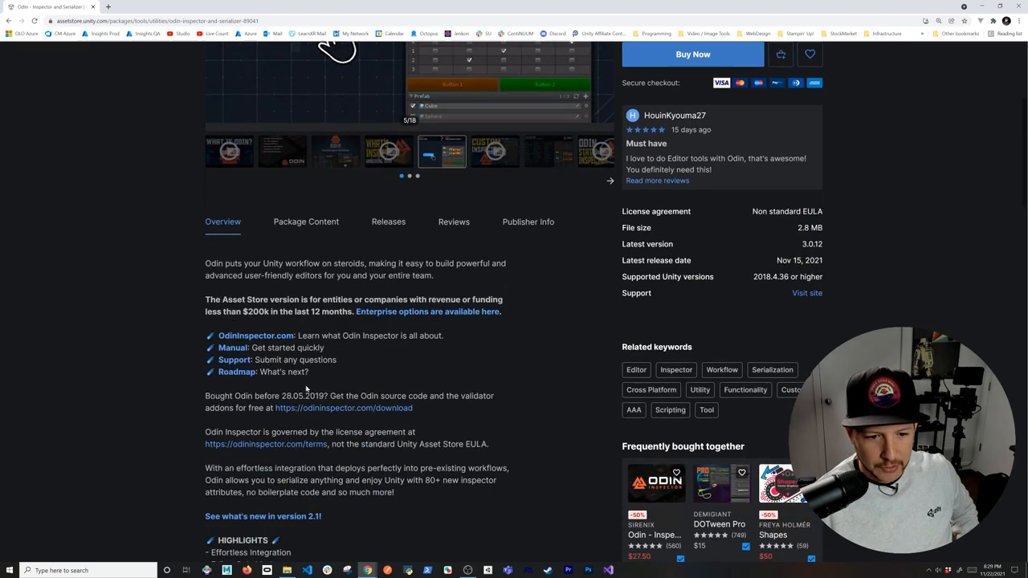
scroll("down", 3)
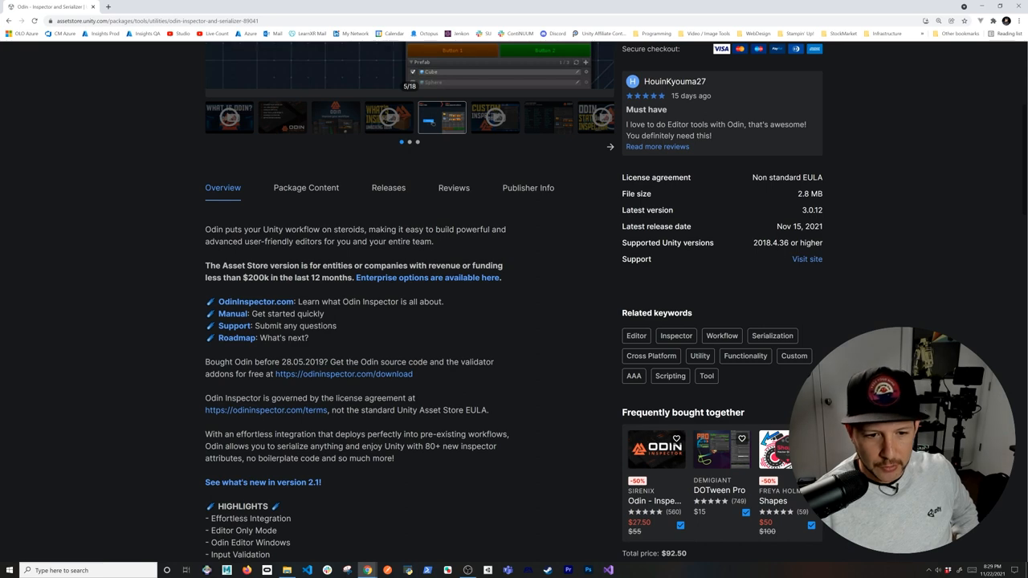
double_click(286, 362)
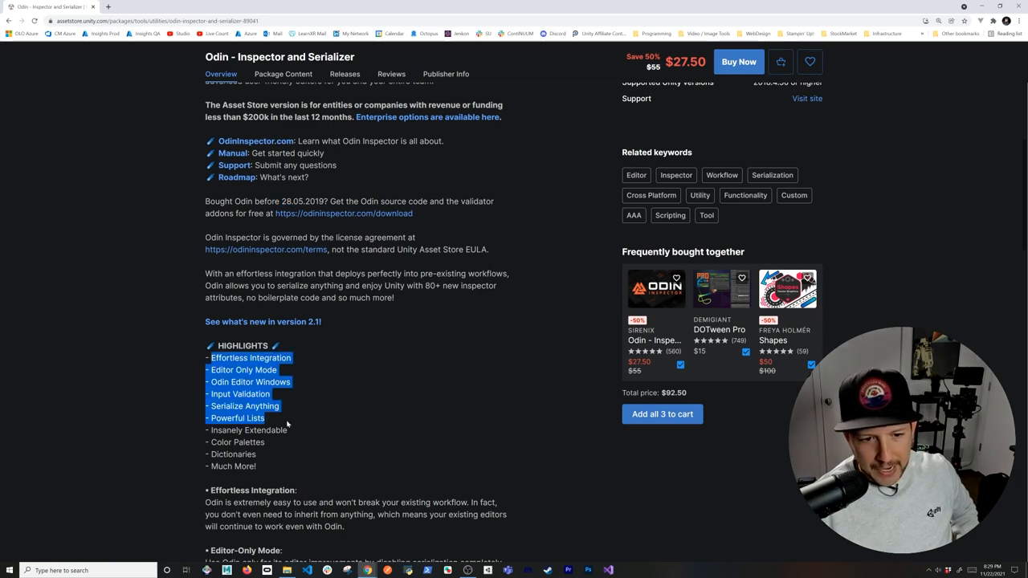
scroll("down", 3)
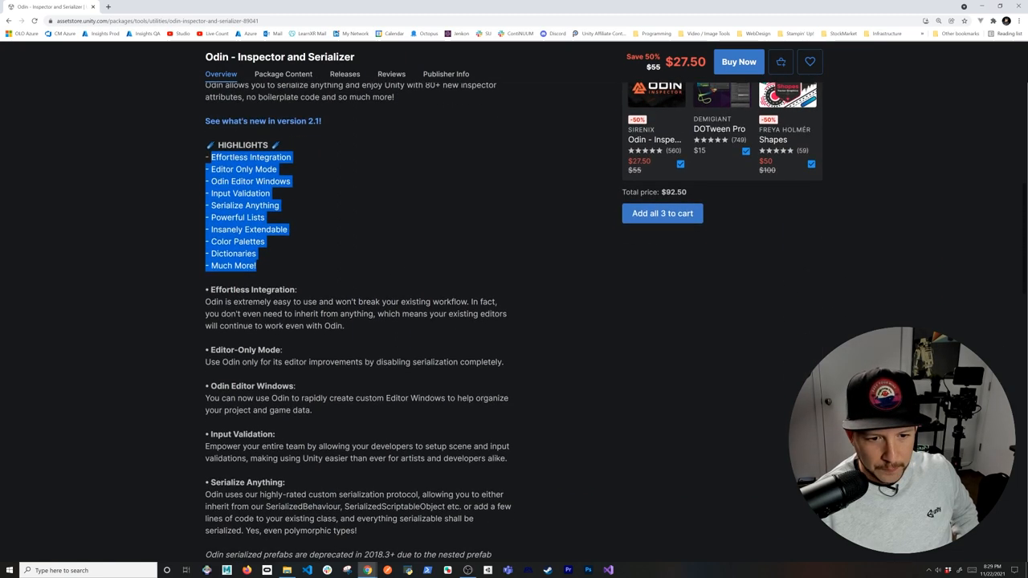
scroll("down", 3)
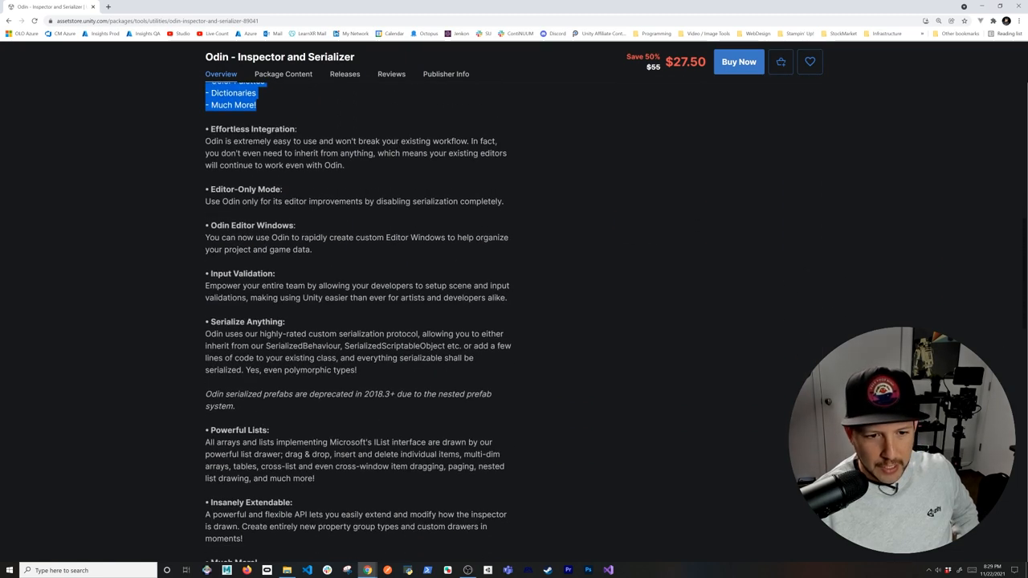
scroll("down", 3)
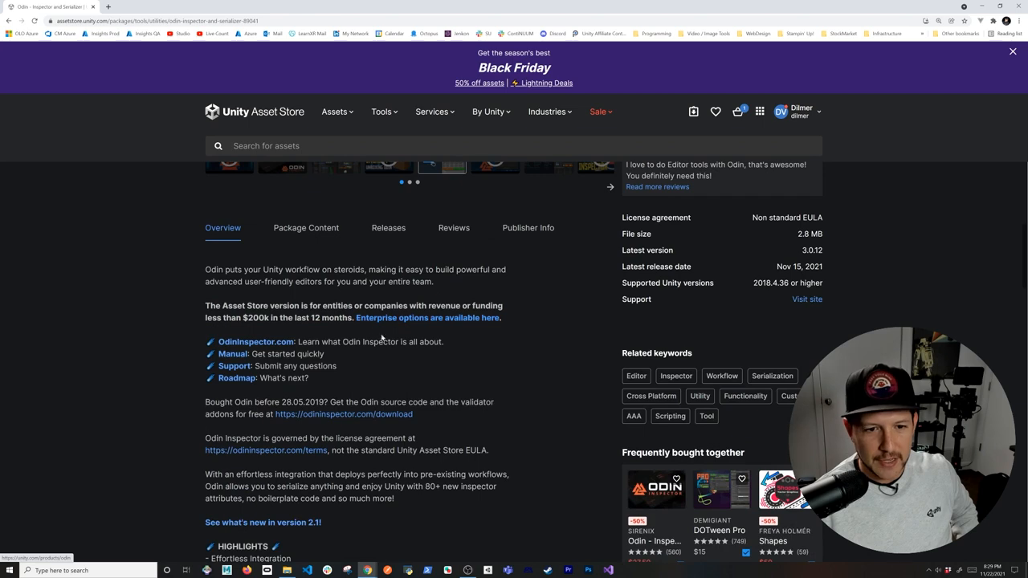
scroll("up", 3)
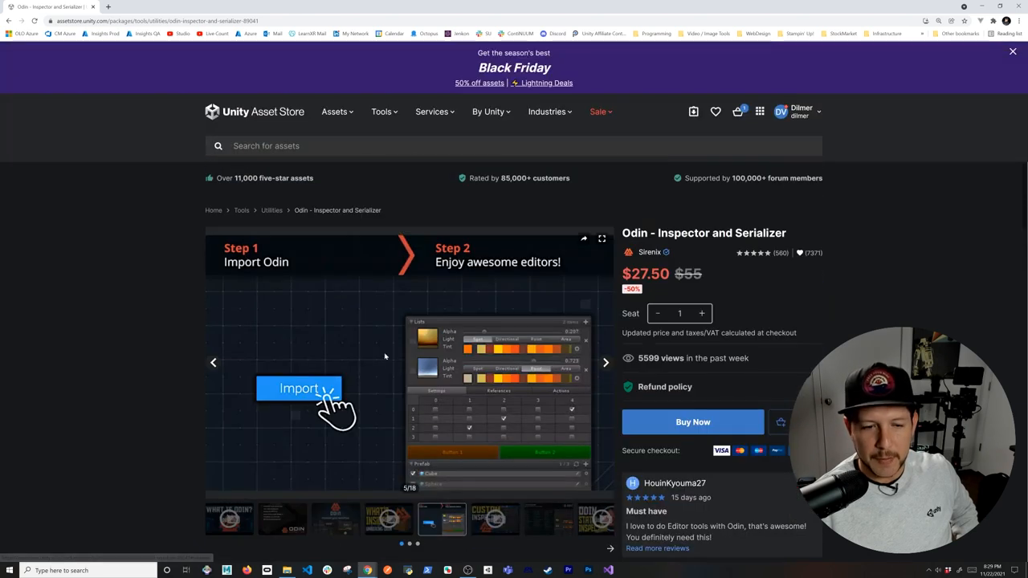
mouse_move(140, 279)
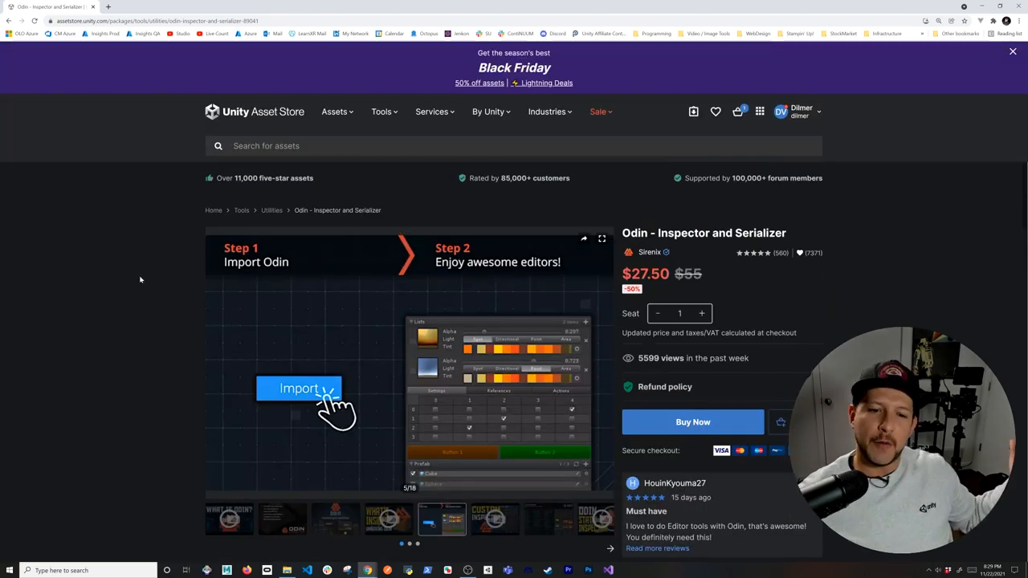